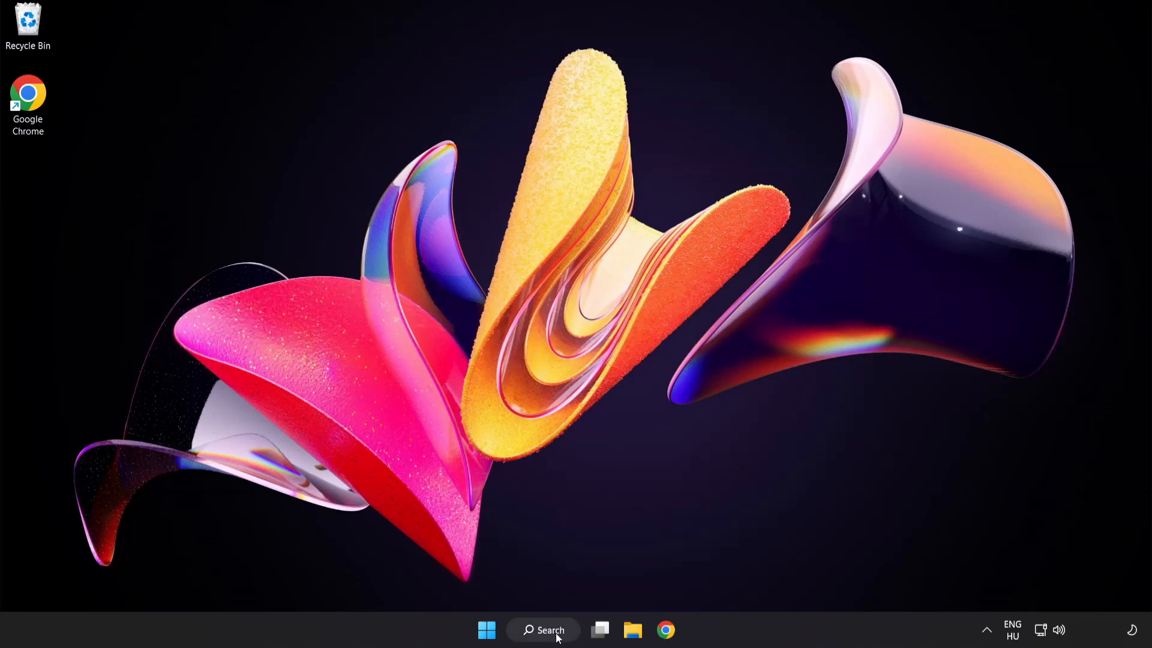
- Search Windows for 'device manager' and launch Device Manager from the best match
{"action": "left_click", "coordinate": [543, 630]}
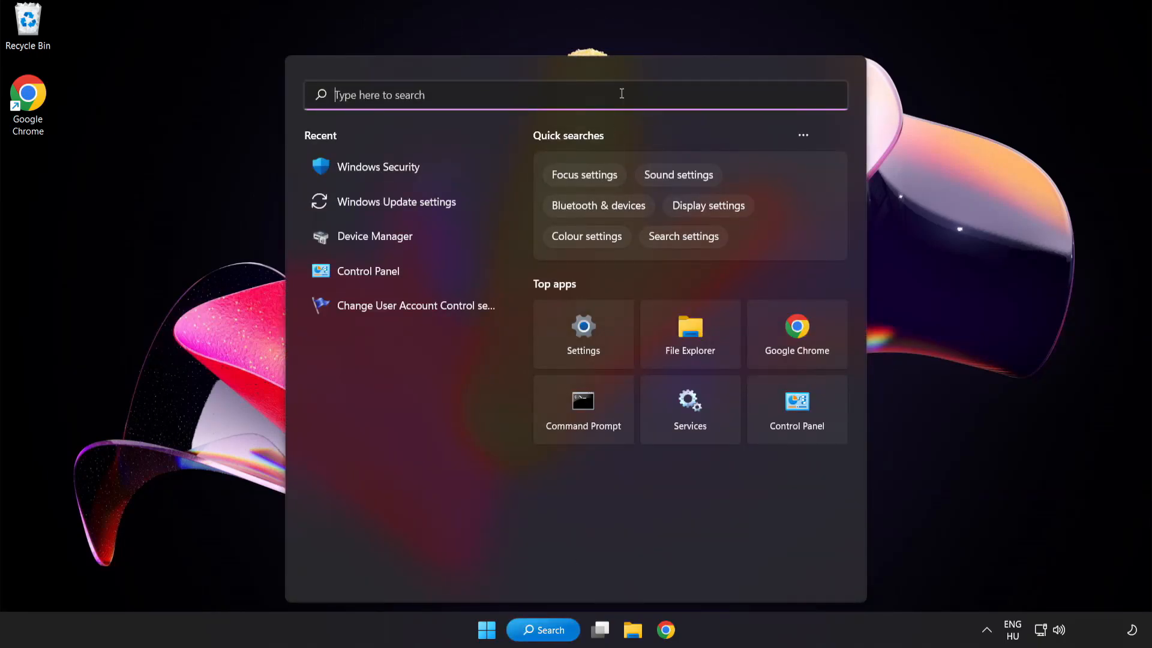
{"action": "type", "text": "device manager"}
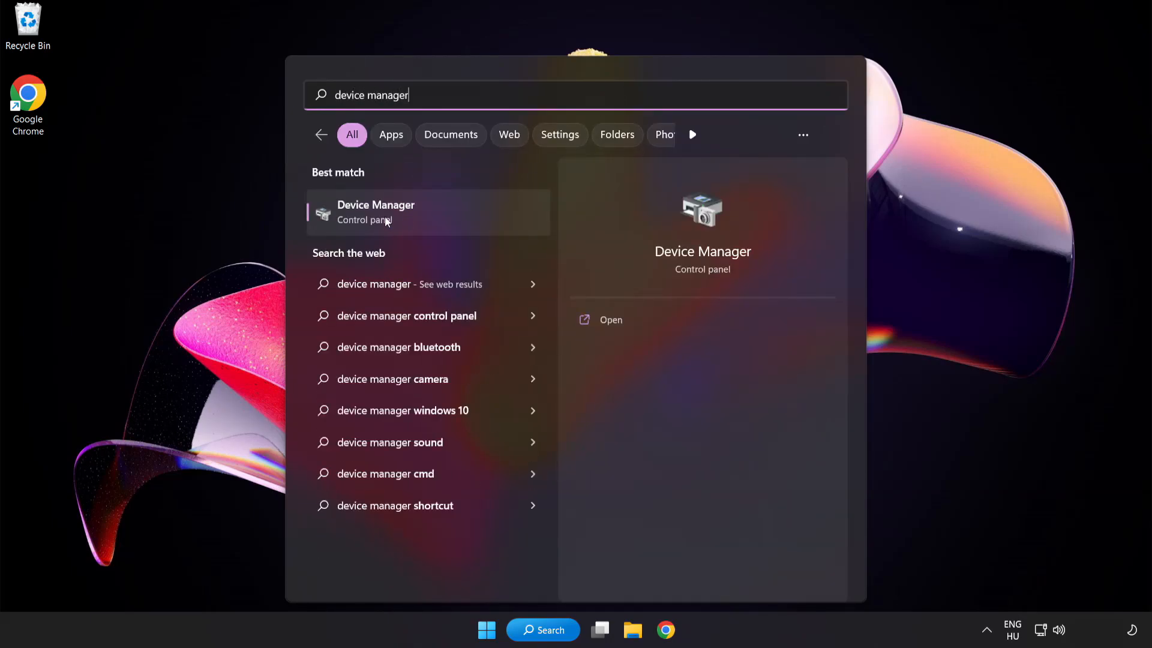
{"action": "mouse_move", "coordinate": [461, 220]}
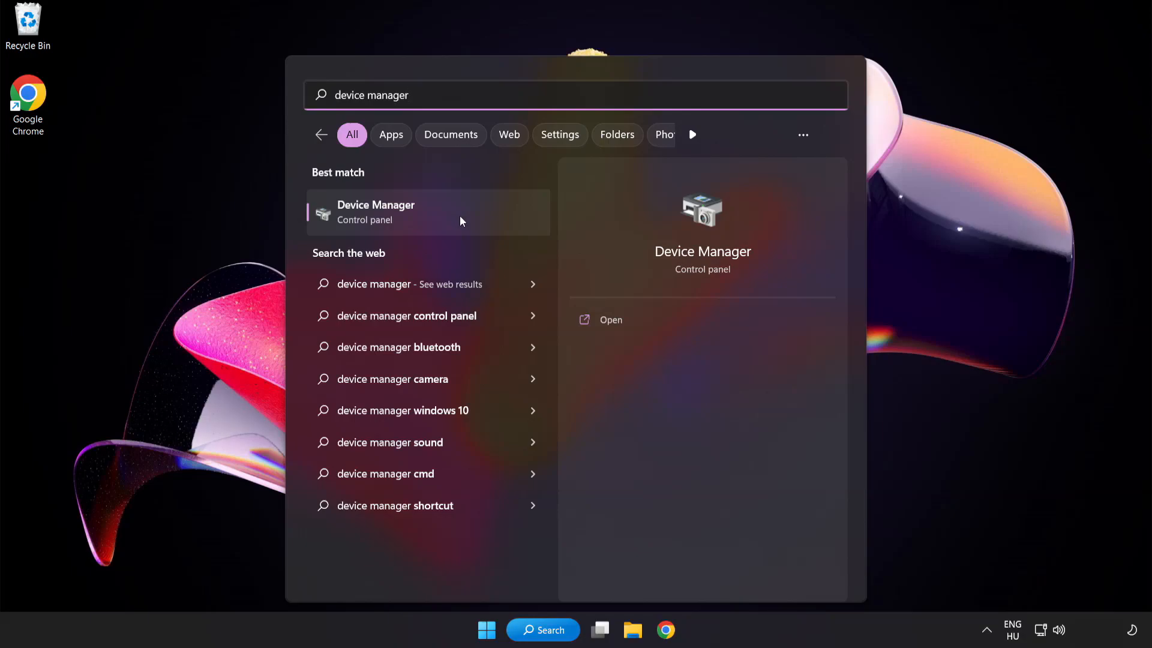
{"action": "left_click", "coordinate": [429, 213]}
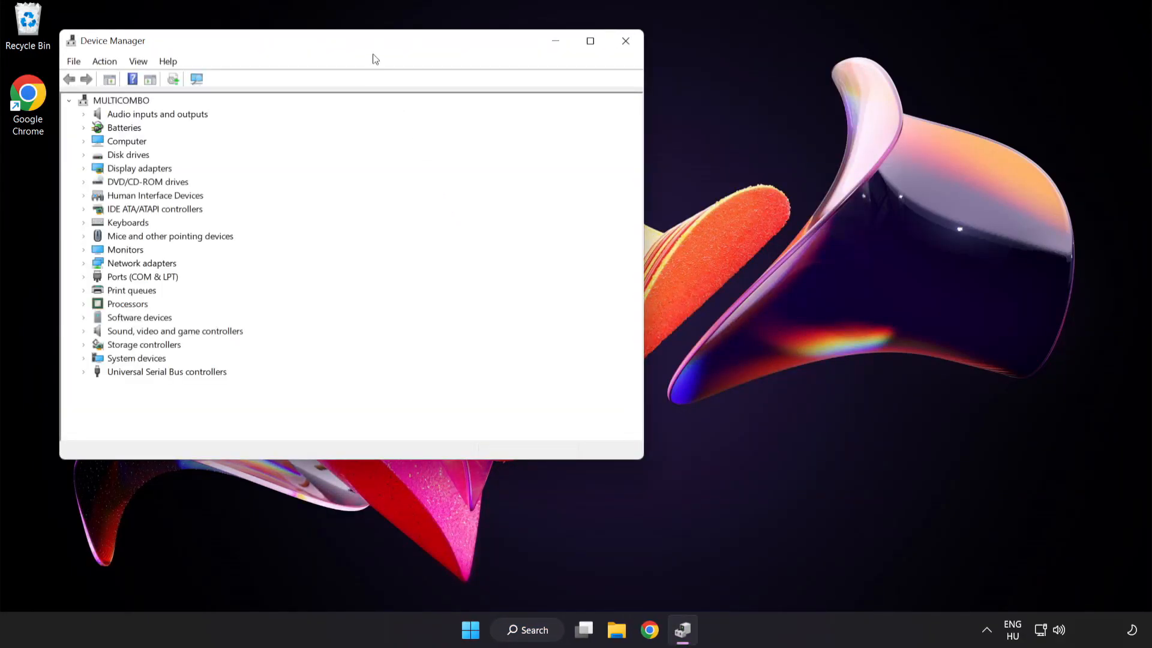
- Expand Display adapters and start Update driver for the VMware SVGA 3D adapter
{"action": "left_click_drag", "start_coordinate": [375, 41], "coordinate": [544, 115]}
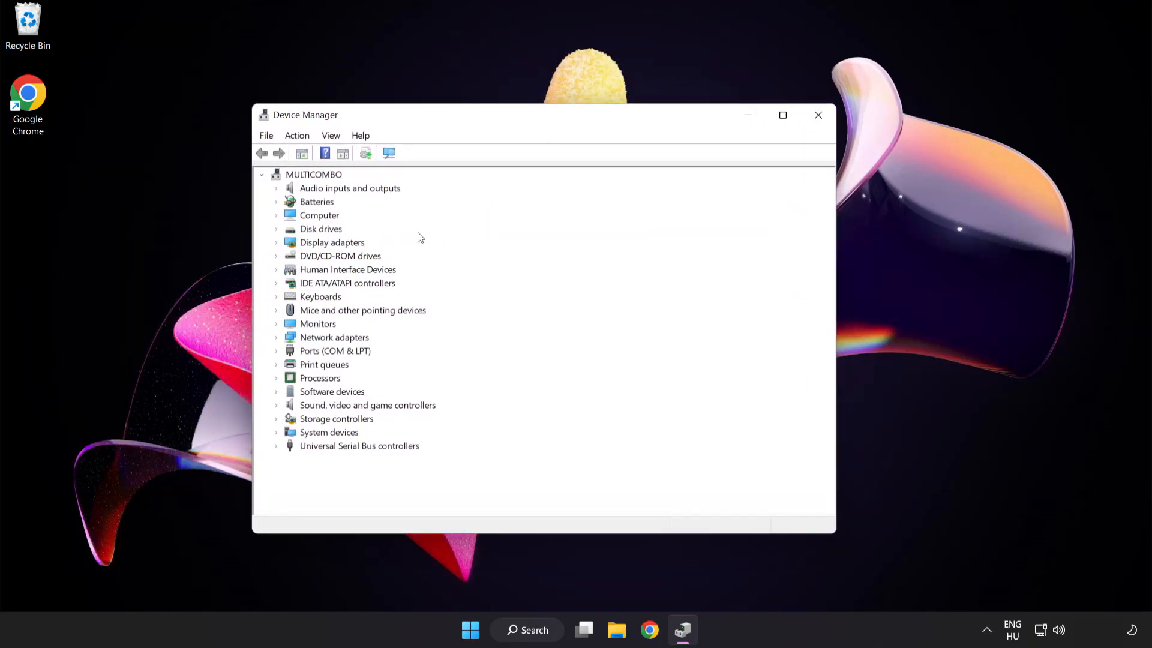
{"action": "left_click", "coordinate": [331, 242]}
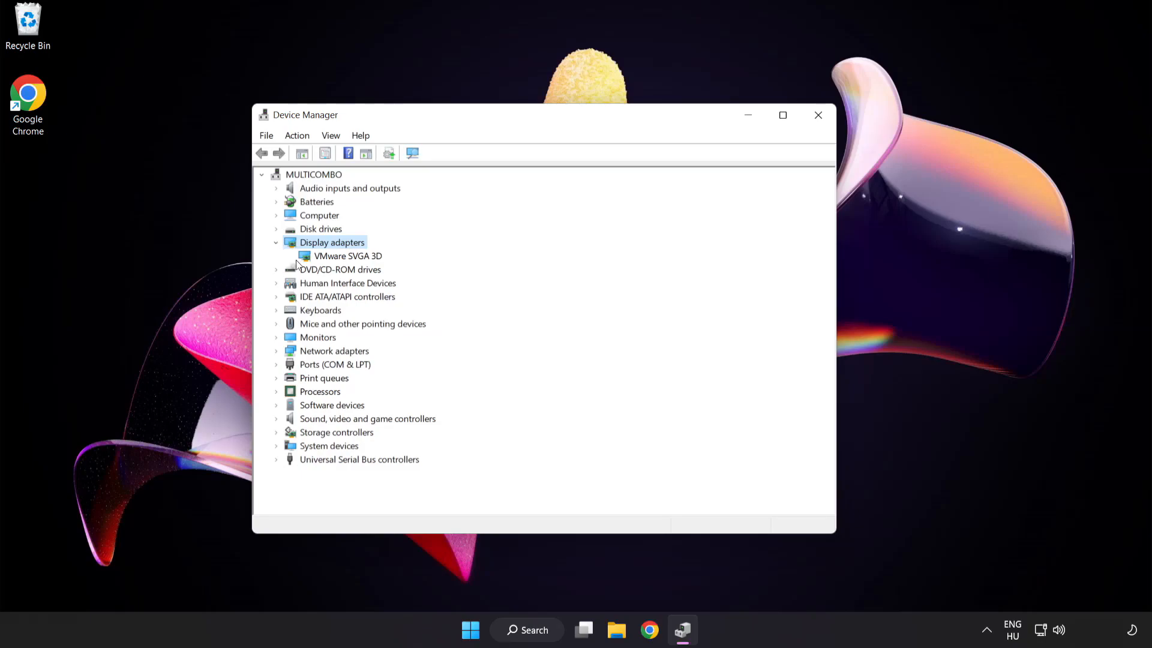
{"action": "left_click", "coordinate": [348, 256]}
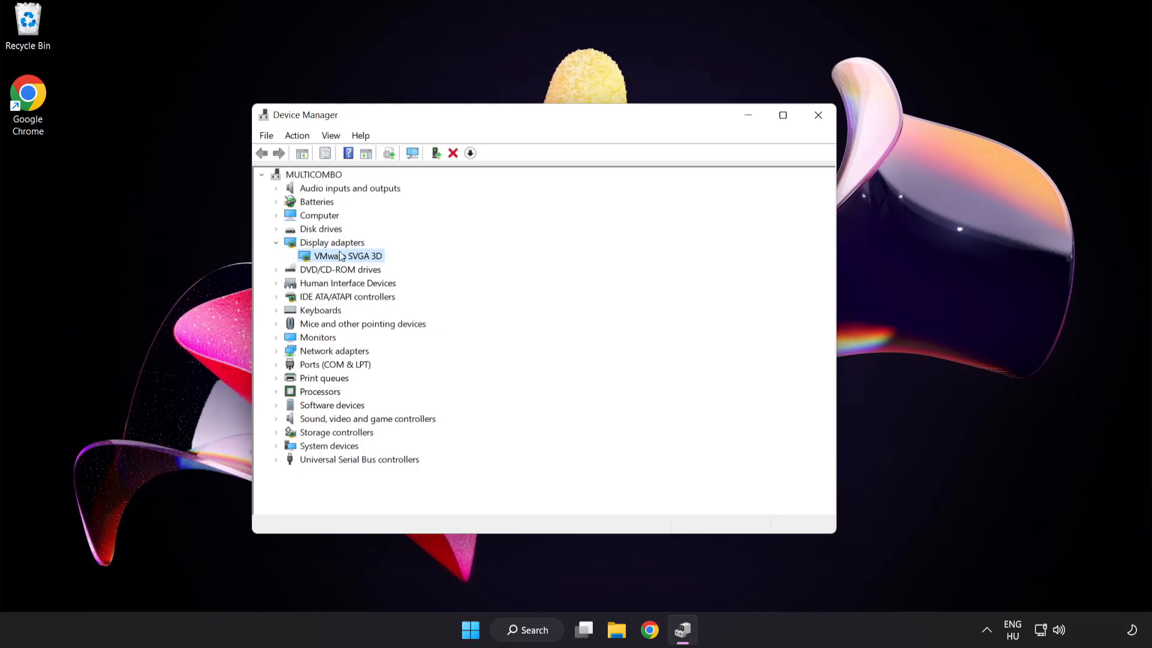
{"action": "right_click", "coordinate": [347, 256]}
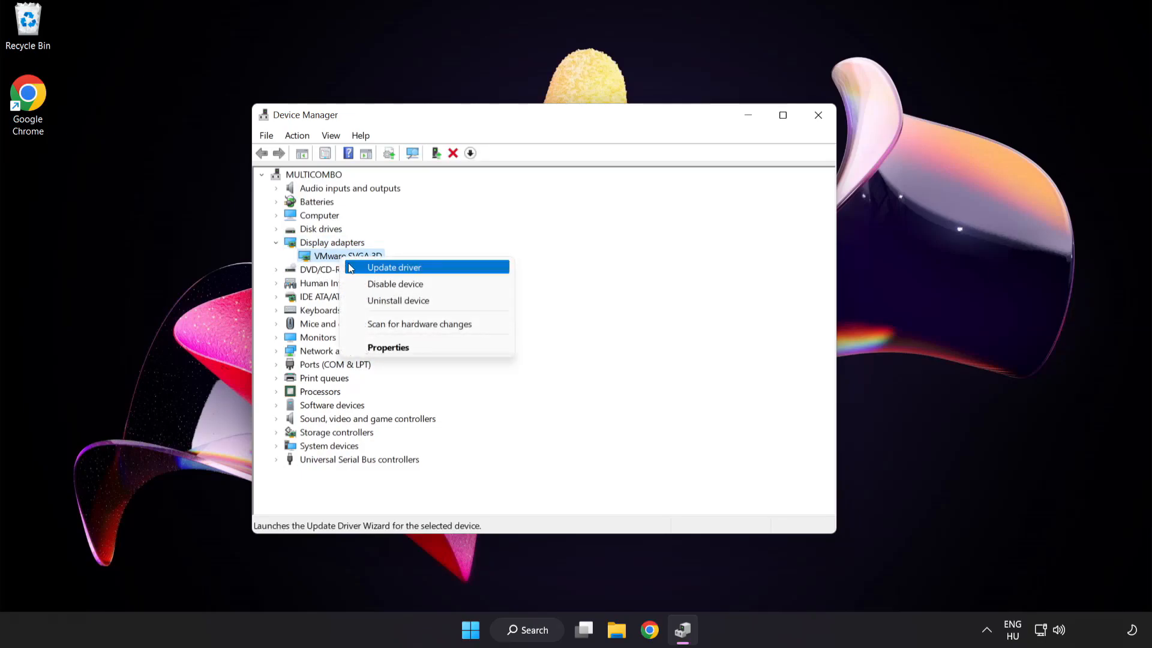
{"action": "mouse_move", "coordinate": [446, 269]}
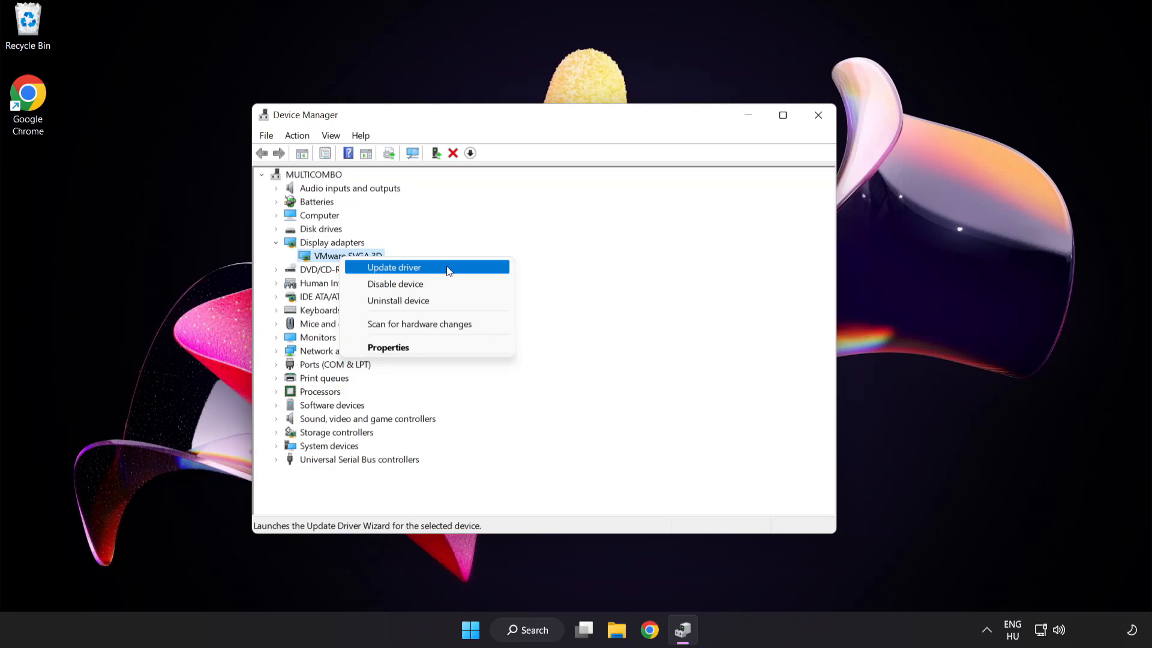
{"action": "left_click", "coordinate": [393, 267]}
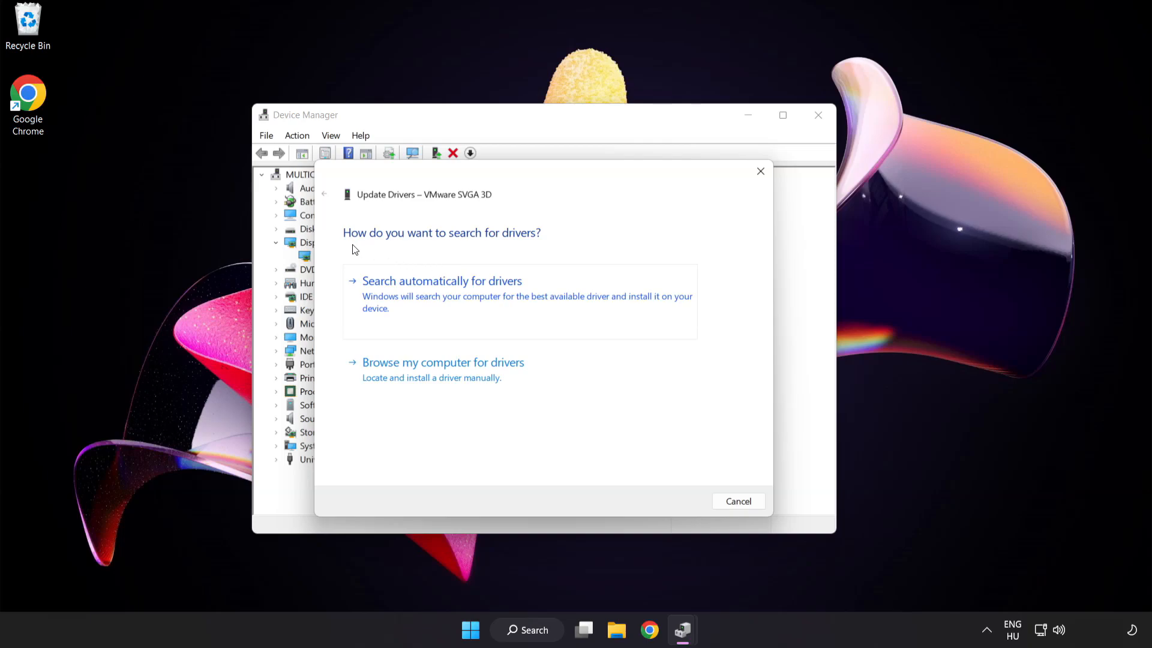
{"action": "mouse_move", "coordinate": [525, 290]}
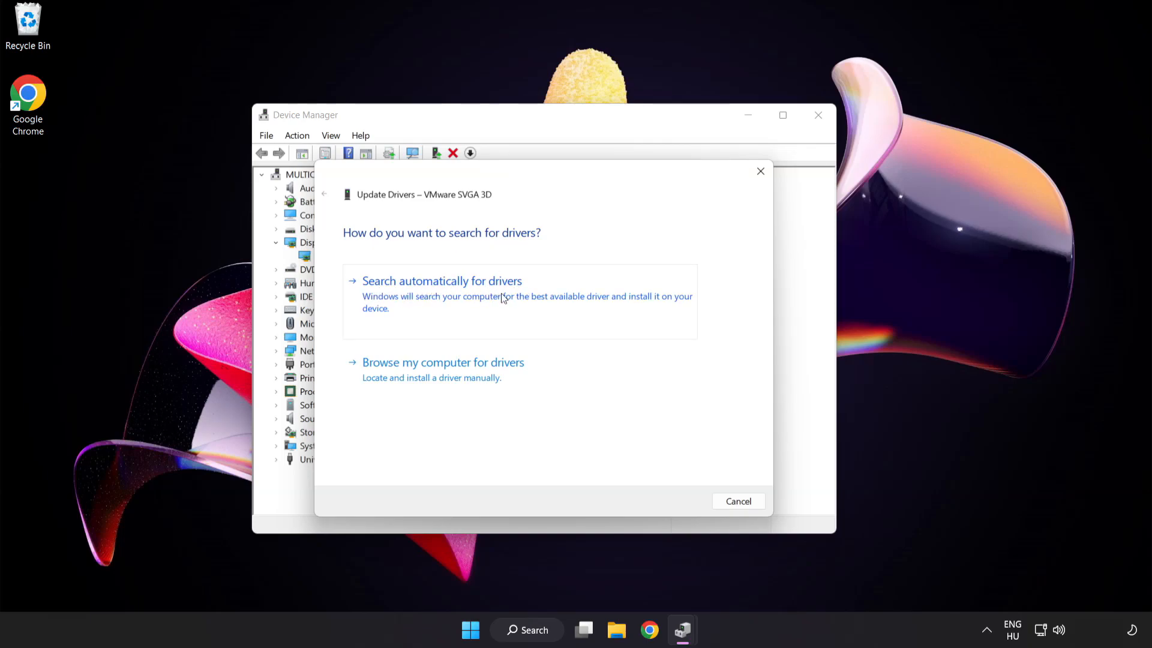
- Let Windows search drivers automatically, accept the 'best driver already installed' result and close Device Manager
{"action": "left_click", "coordinate": [442, 281]}
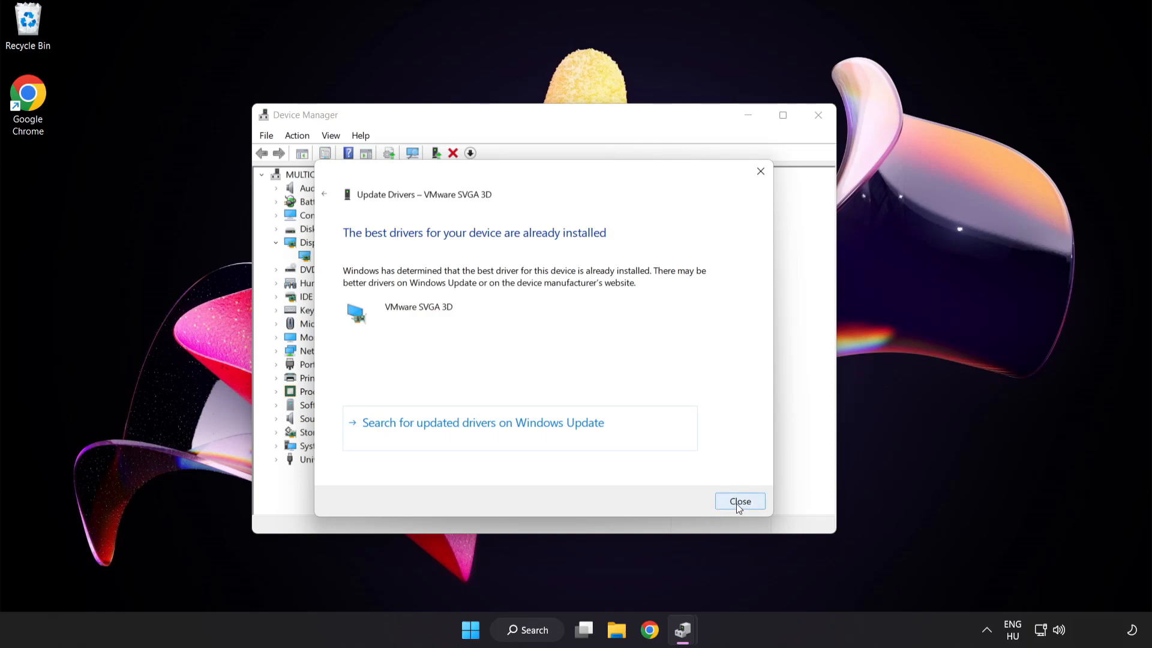
{"action": "left_click", "coordinate": [739, 501]}
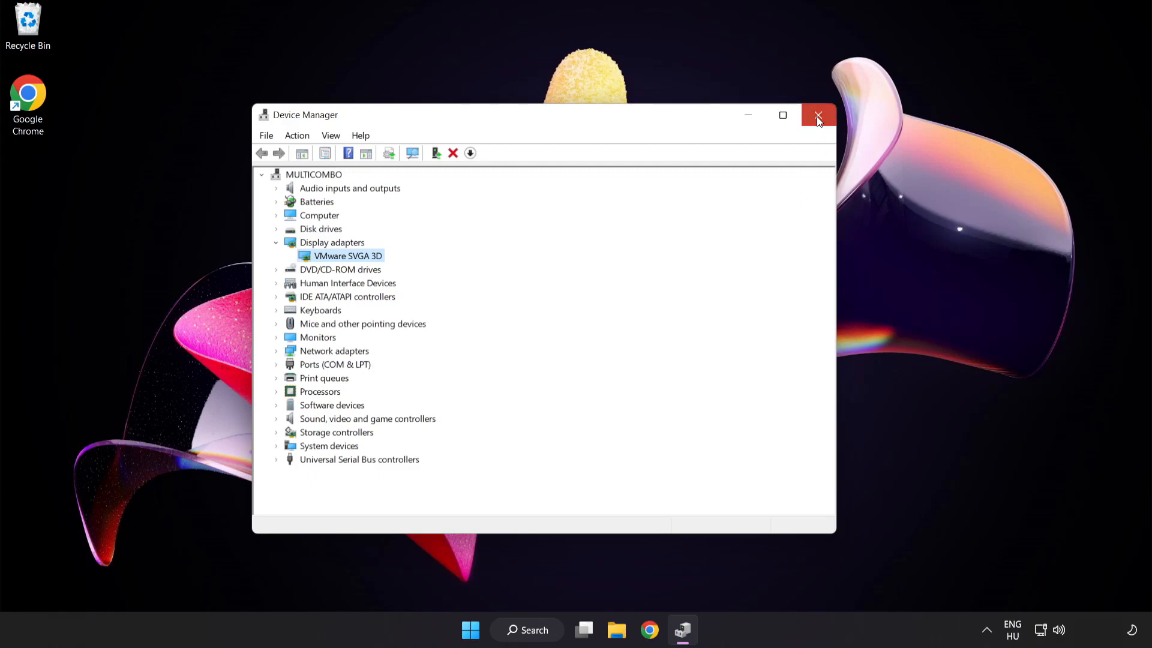
{"action": "left_click", "coordinate": [817, 116]}
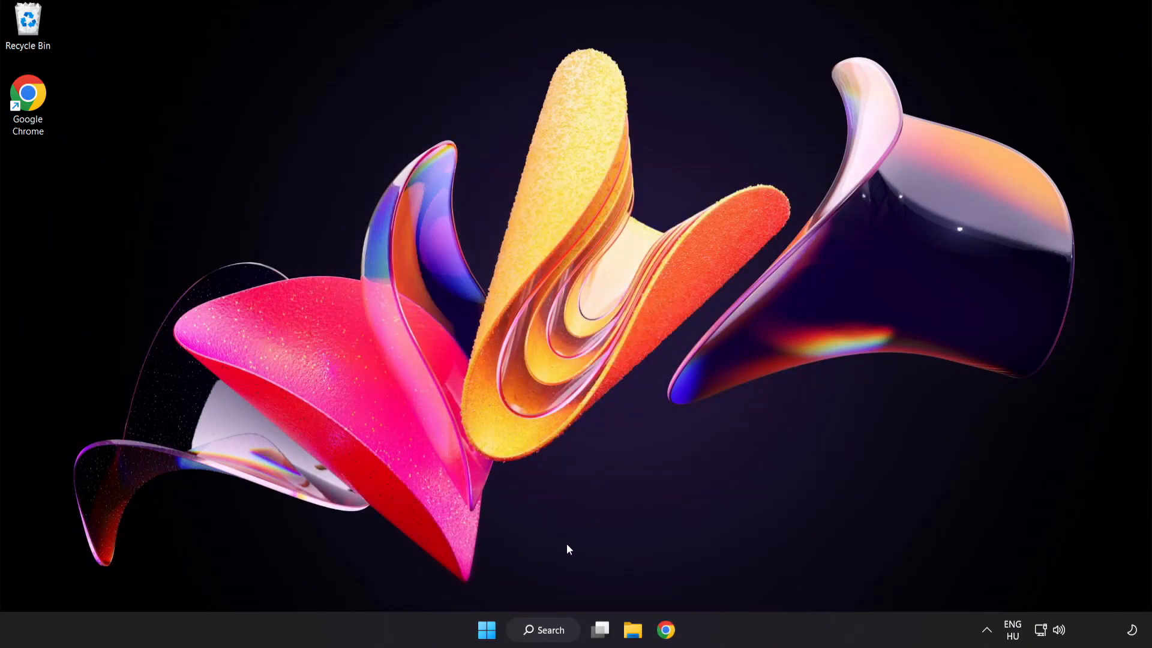
- Search Windows for 'update' so Windows Update settings appears as best match
{"action": "left_click", "coordinate": [542, 630]}
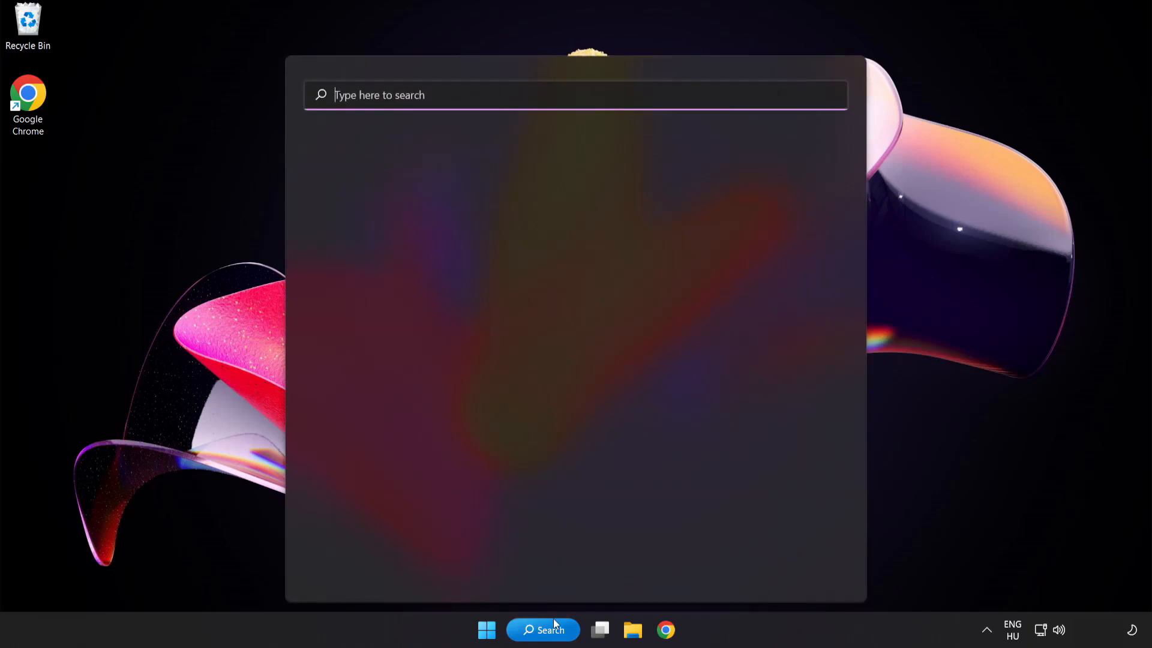
{"action": "type", "text": "u"}
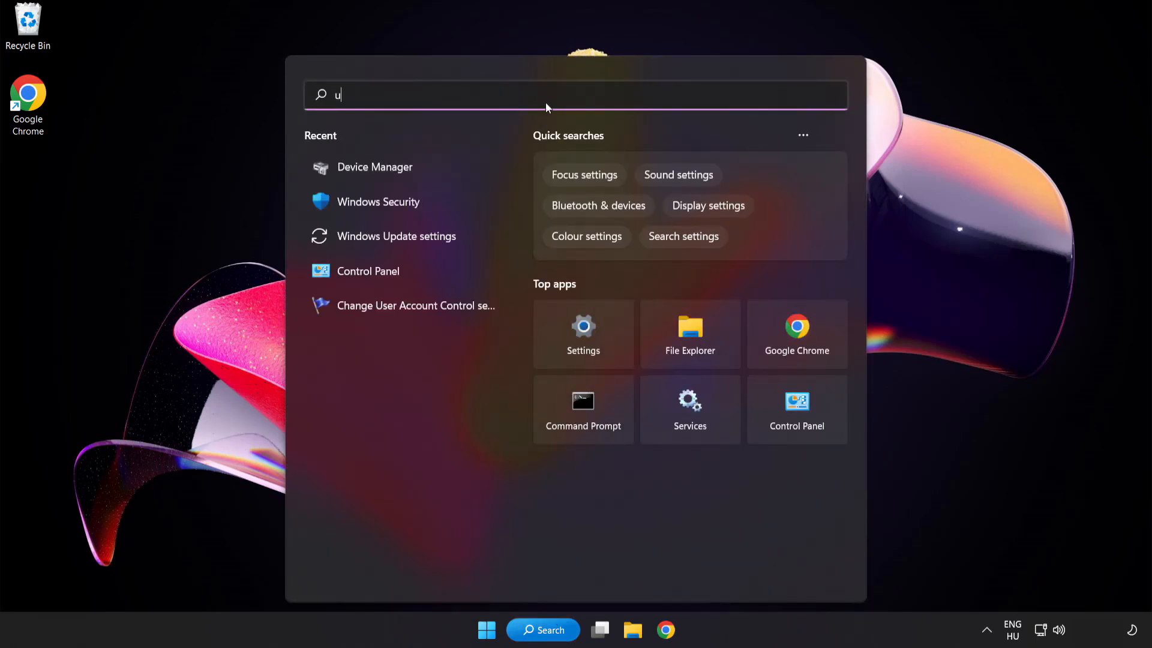
{"action": "type", "text": "pdate"}
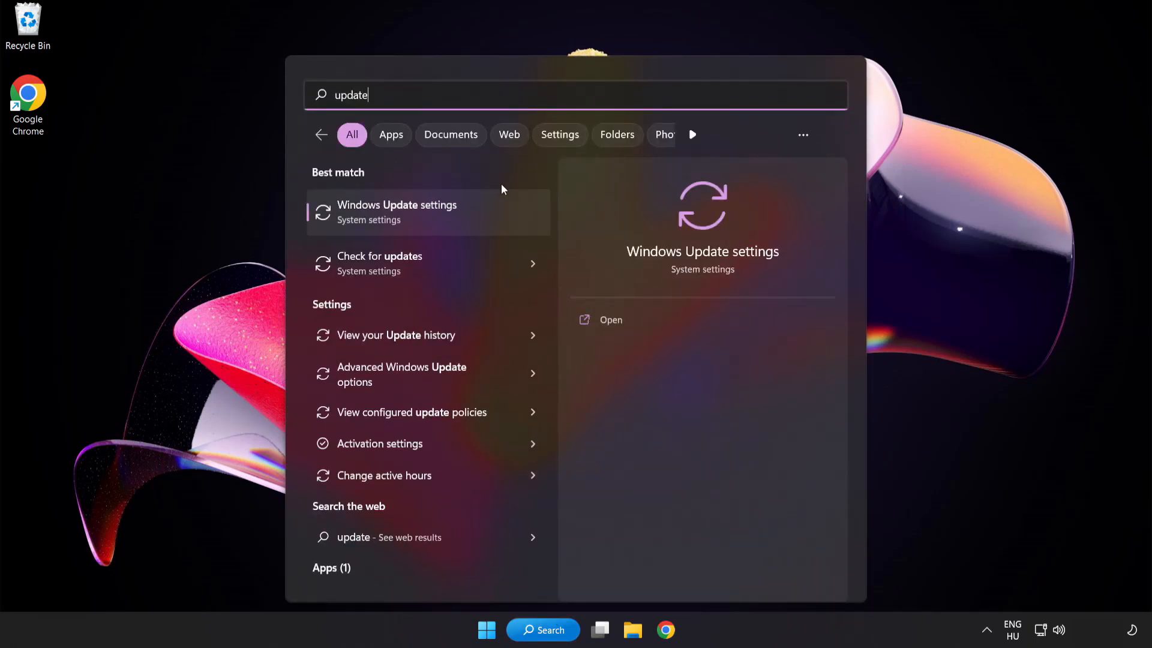
{"action": "mouse_move", "coordinate": [441, 224]}
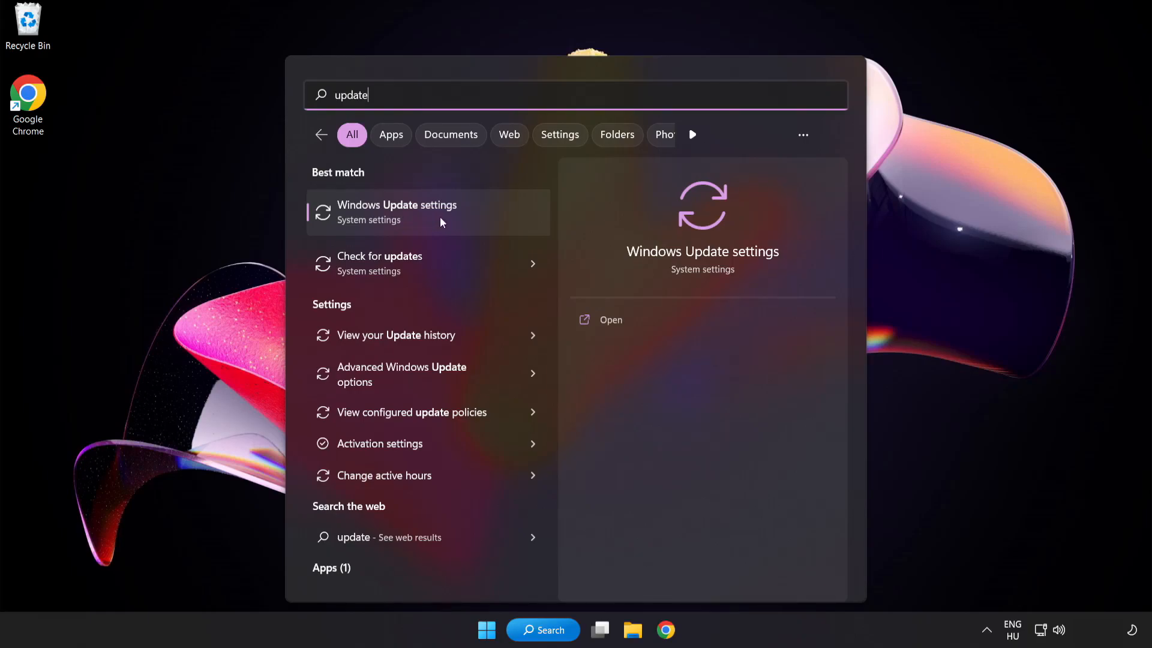
- Run Check for updates in Windows Update, confirm the PC is up to date, and close Settings
{"action": "left_click", "coordinate": [397, 212]}
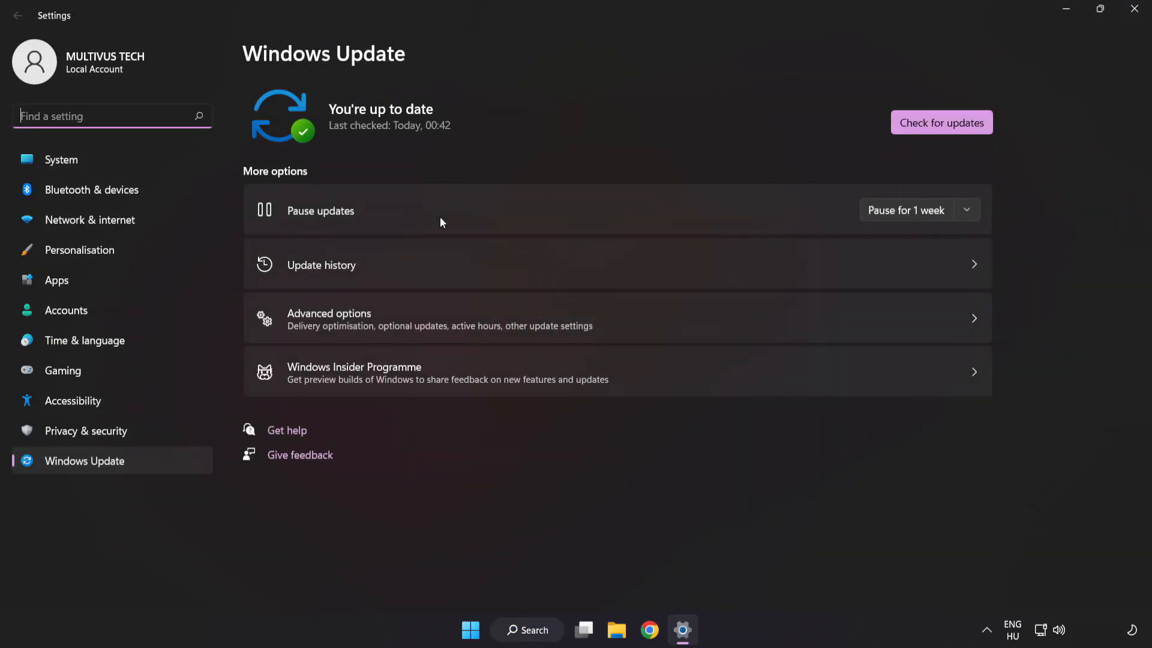
{"action": "mouse_move", "coordinate": [577, 115]}
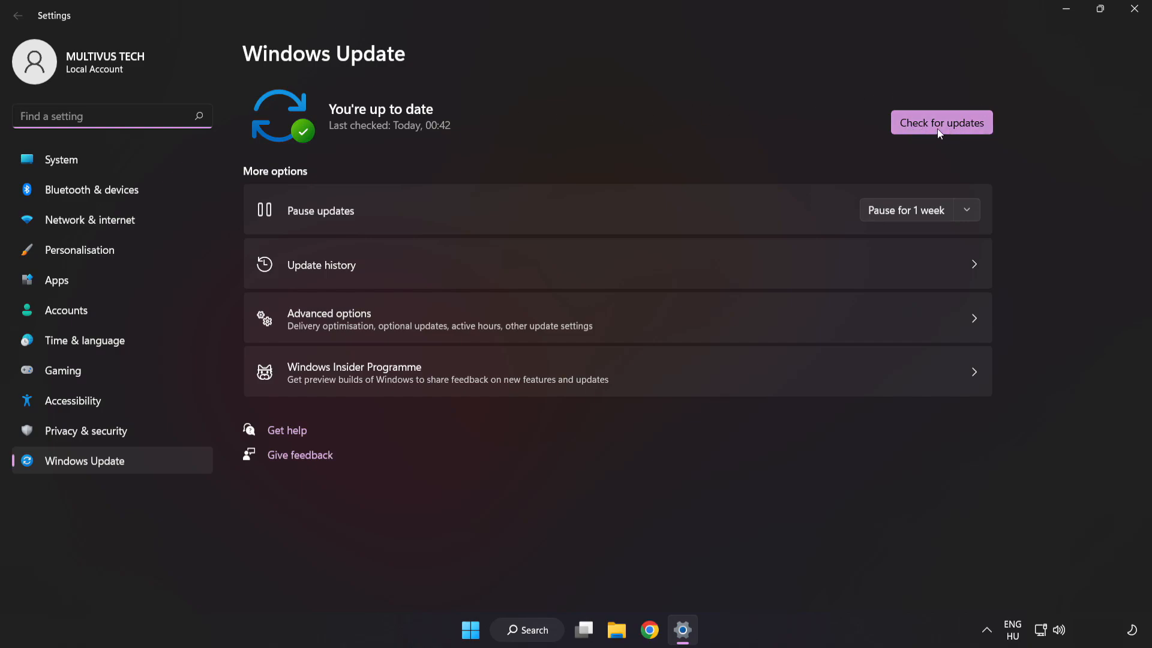
{"action": "left_click", "coordinate": [941, 122]}
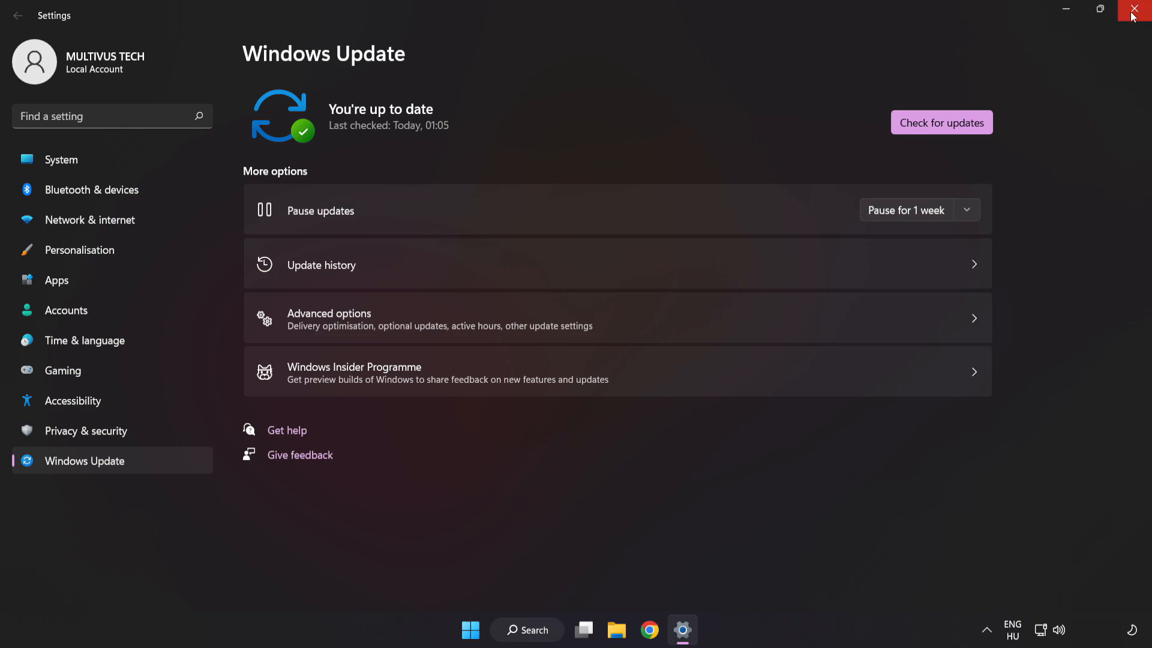
{"action": "left_click", "coordinate": [1137, 10]}
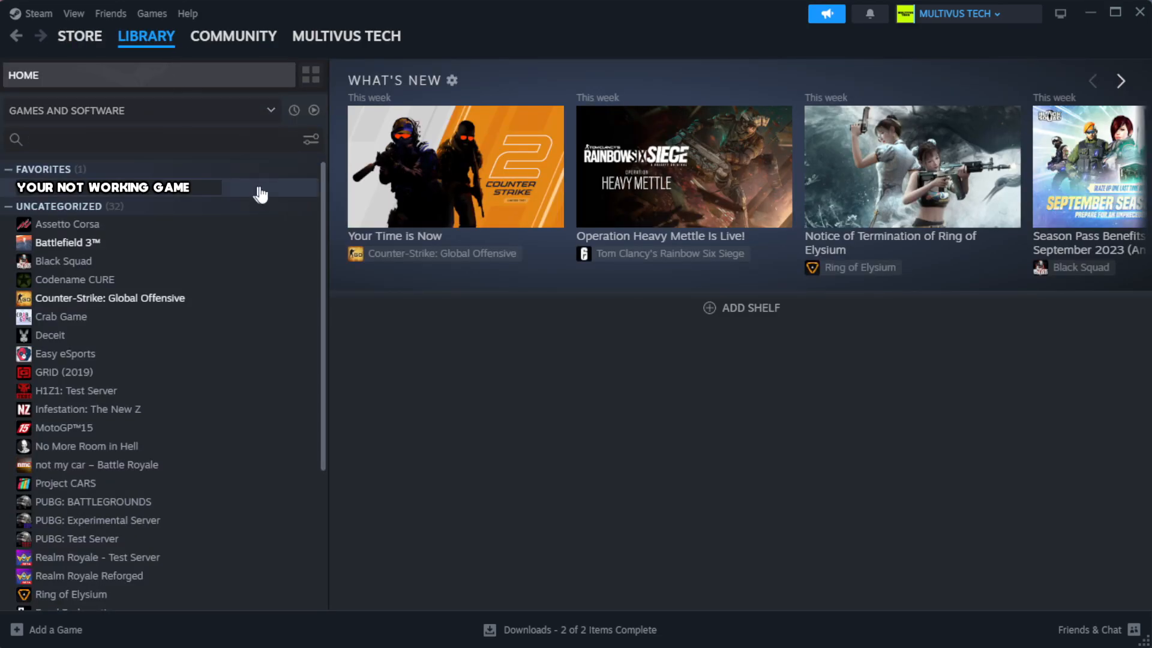
{"action": "mouse_move", "coordinate": [284, 197]}
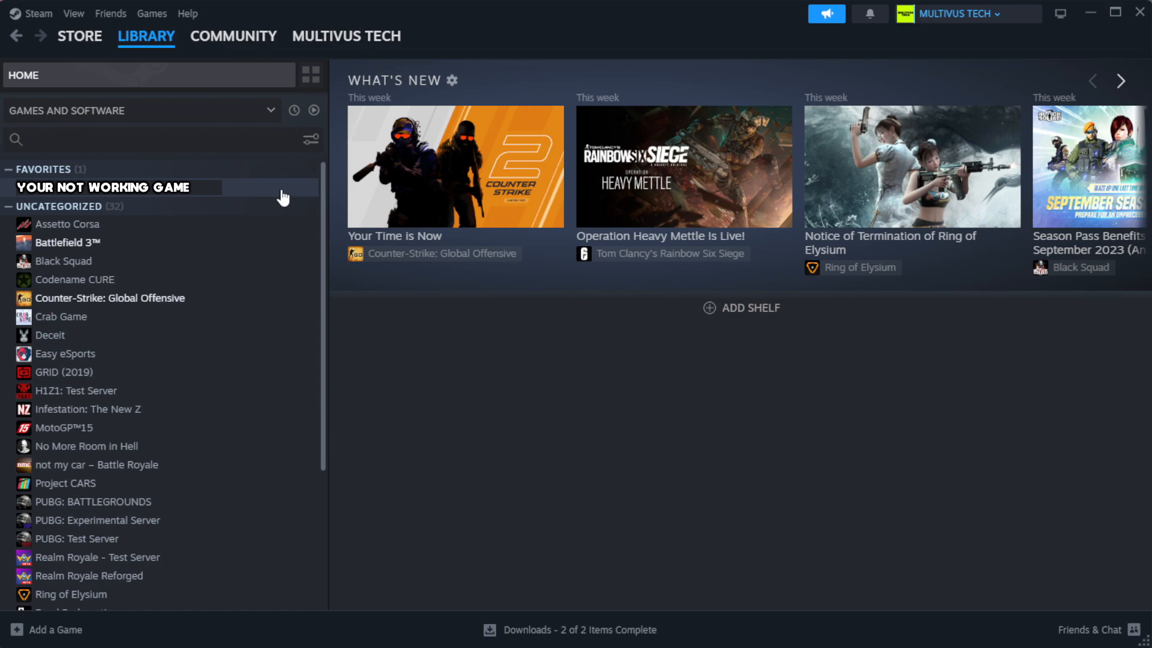
- Open Properties for YOUR NOT WORKING GAME from its Favorites entry in the Steam Library
{"action": "right_click", "coordinate": [103, 187]}
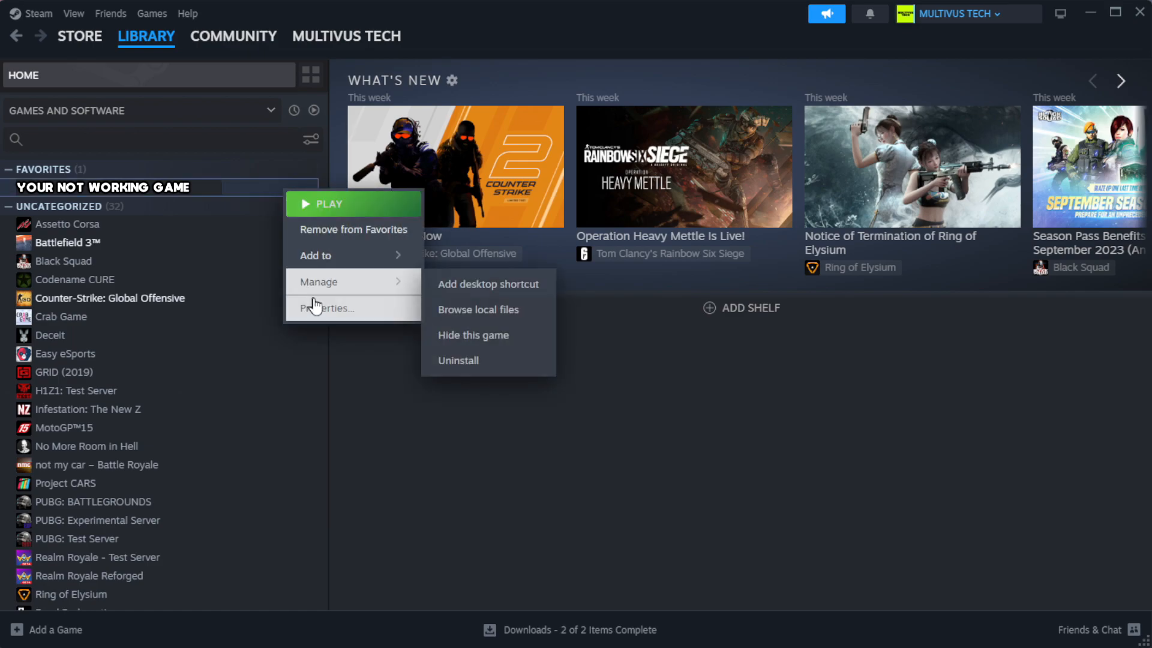
{"action": "left_click", "coordinate": [329, 308]}
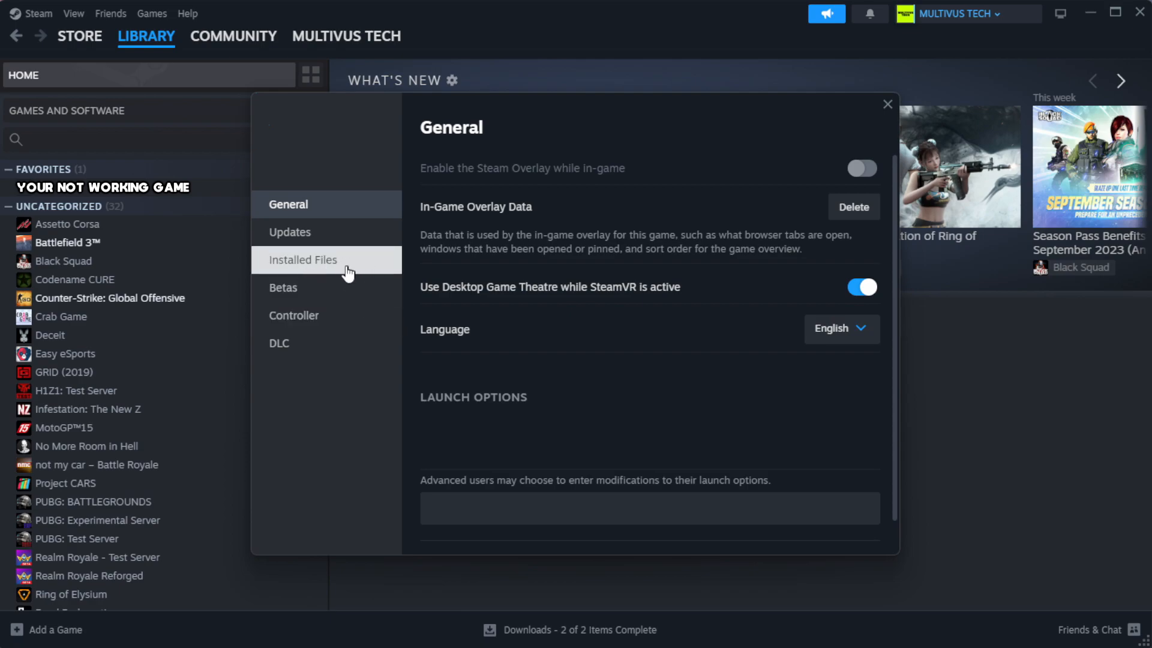
- Verify integrity of the game's files from Installed Files, validating all 1039 files
{"action": "left_click", "coordinate": [302, 259]}
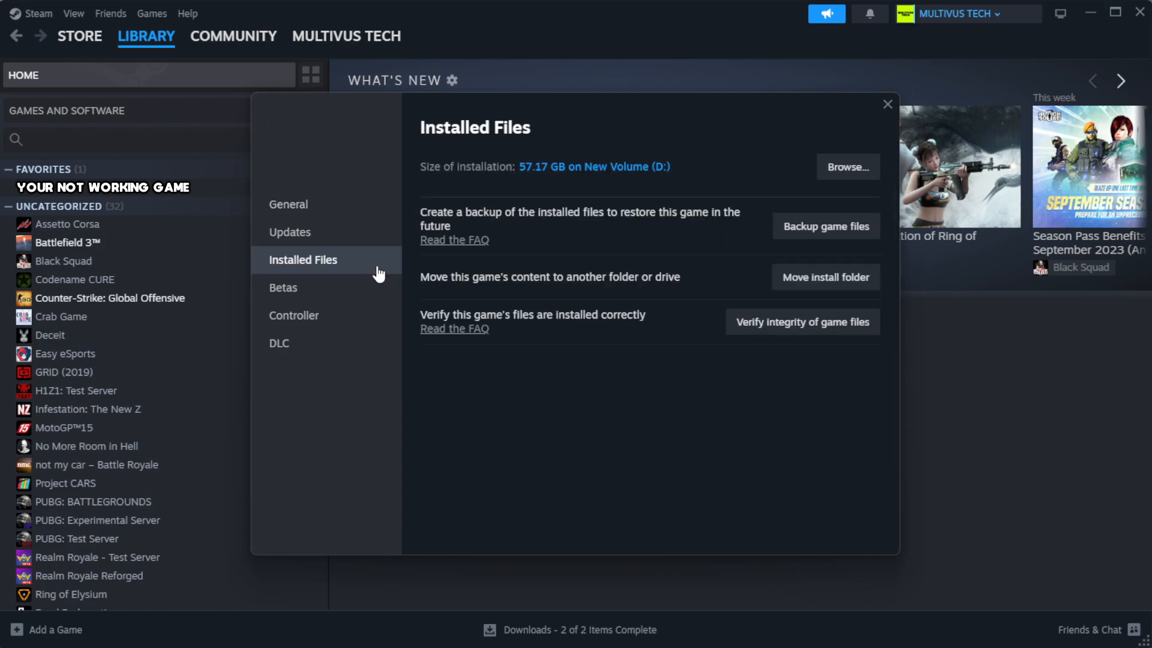
{"action": "mouse_move", "coordinate": [616, 381]}
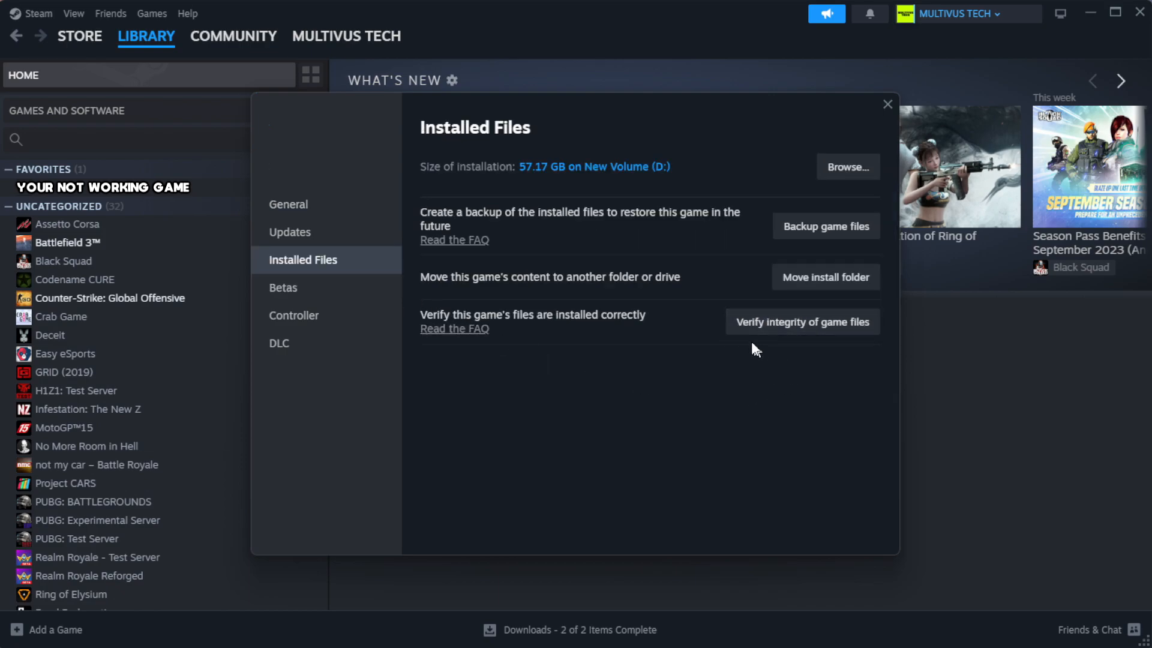
{"action": "mouse_move", "coordinate": [808, 336]}
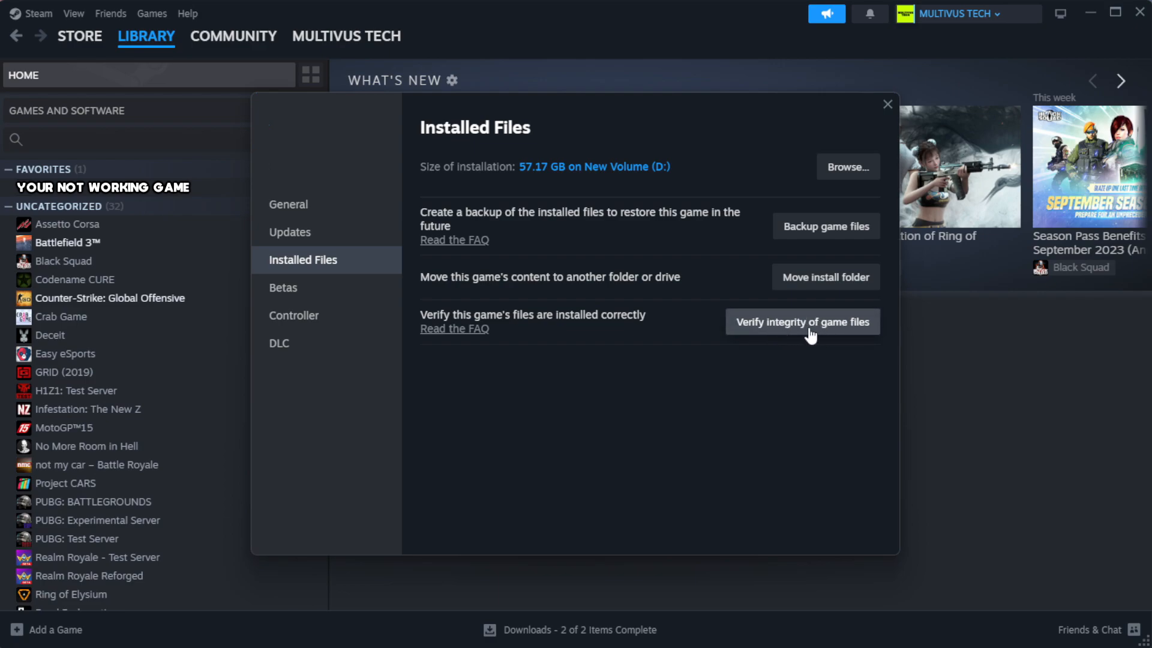
{"action": "left_click", "coordinate": [801, 322]}
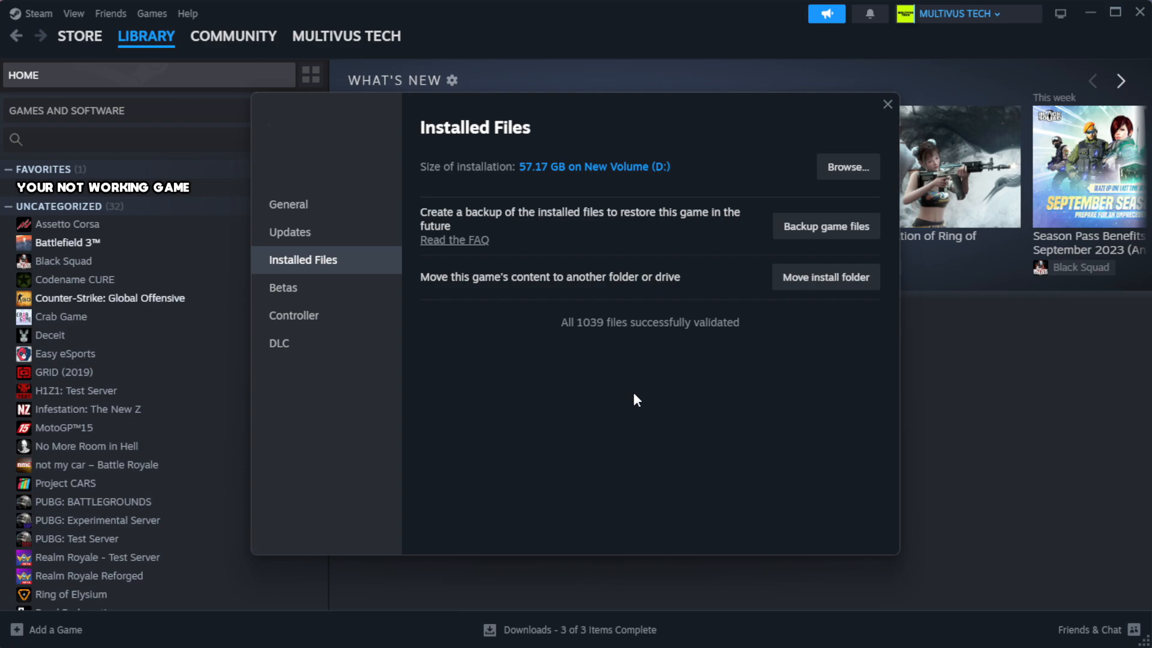
{"action": "mouse_move", "coordinate": [613, 391]}
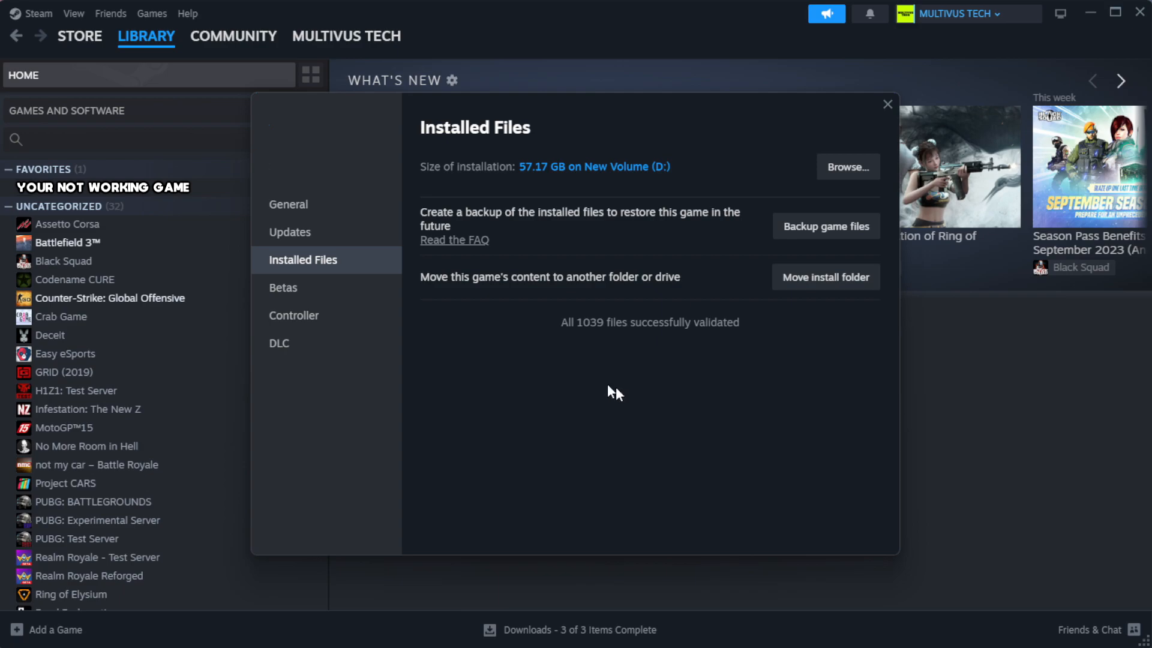
{"action": "mouse_move", "coordinate": [677, 364]}
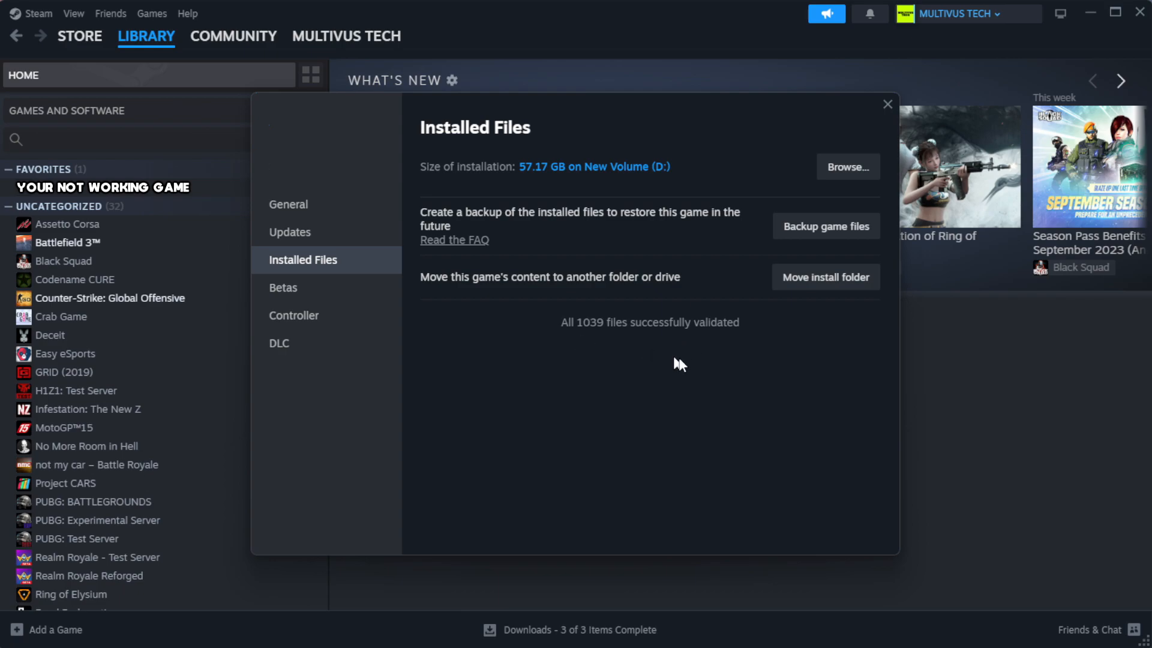
{"action": "mouse_move", "coordinate": [847, 167]}
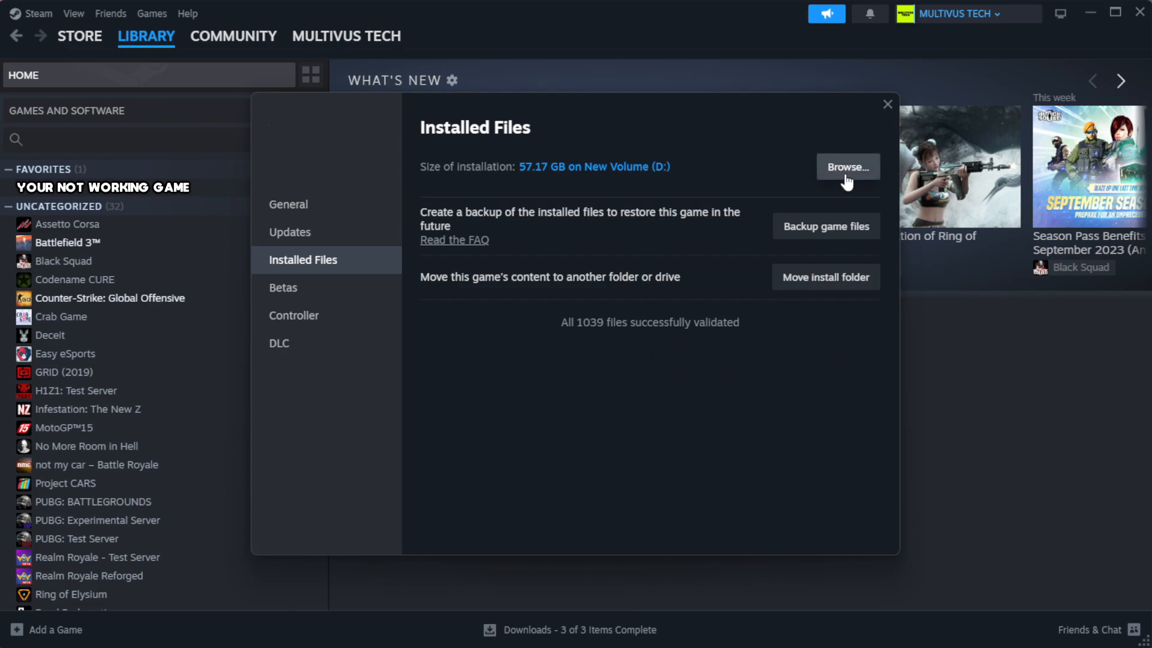
- Browse to the game's install folder and open the YOUR NOT WORKING GAME shortcut's properties
{"action": "left_click", "coordinate": [846, 167]}
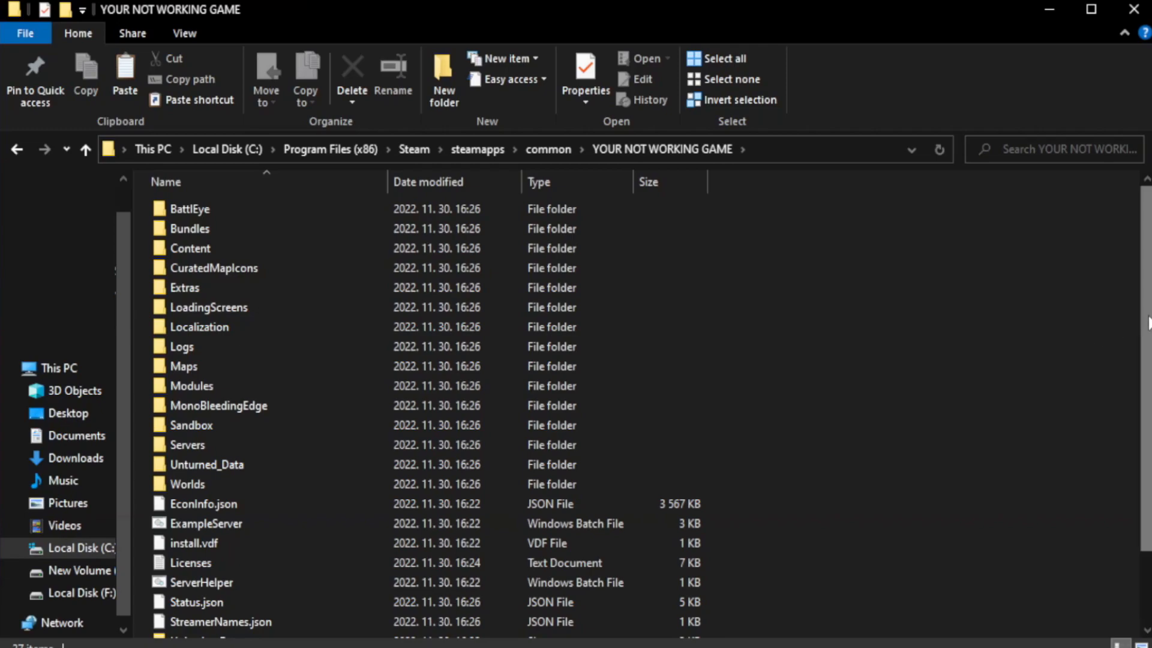
{"action": "scroll", "scroll_direction": "down", "scroll_amount": 3}
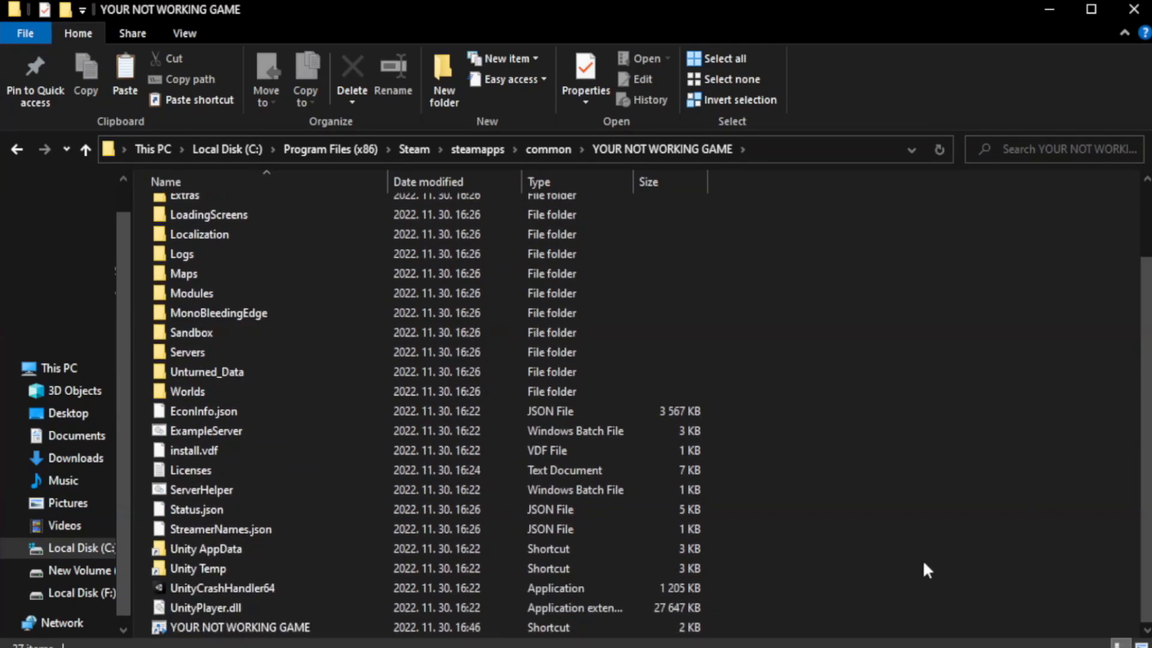
{"action": "left_click", "coordinate": [240, 626]}
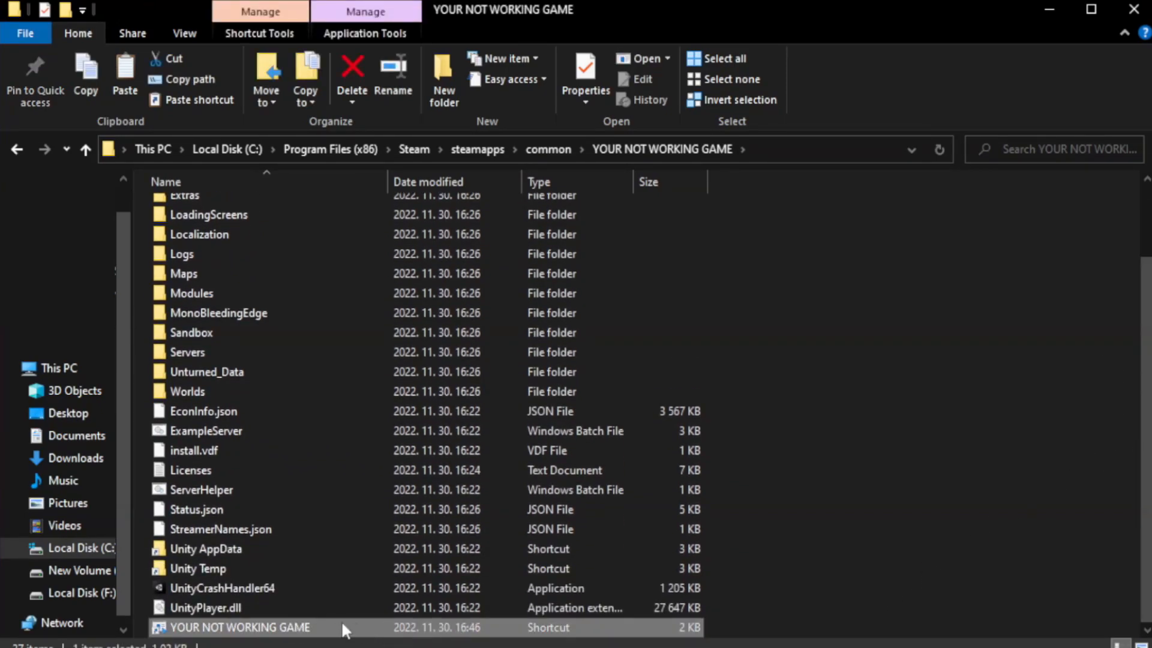
{"action": "right_click", "coordinate": [238, 626]}
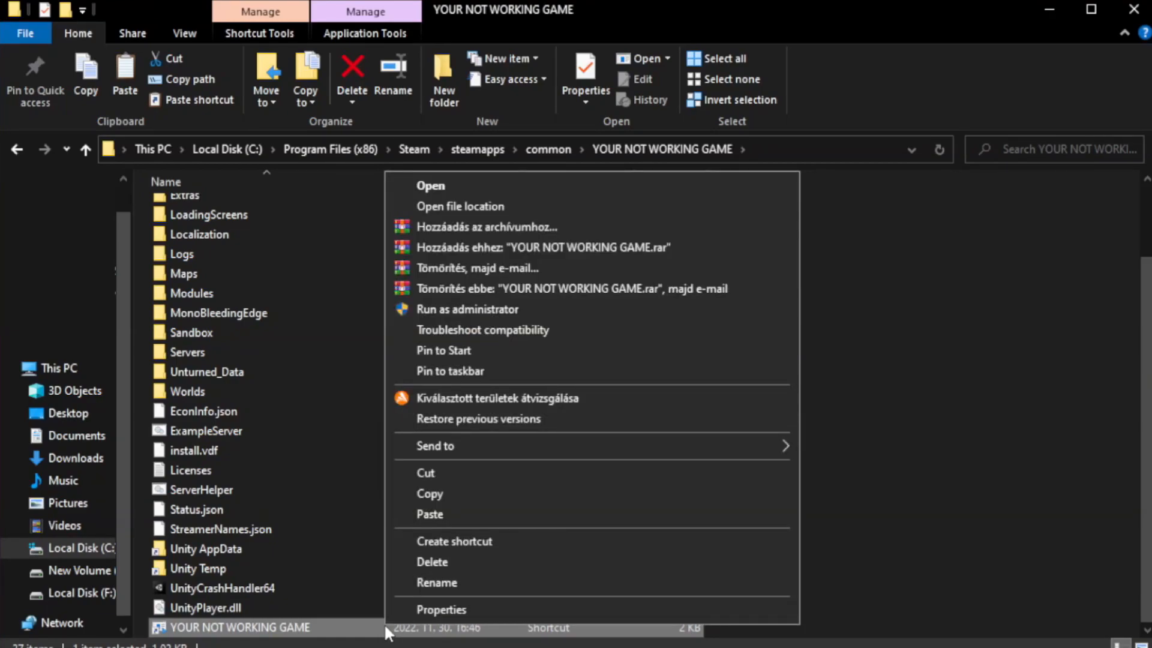
{"action": "mouse_move", "coordinate": [588, 615]}
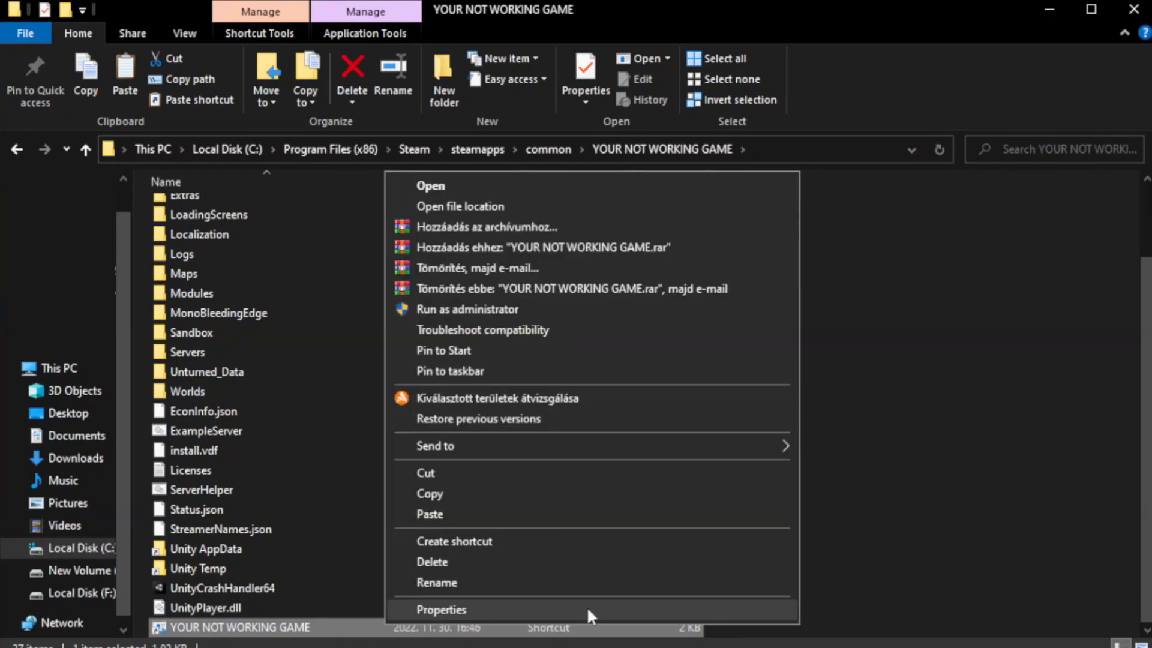
{"action": "left_click", "coordinate": [440, 609]}
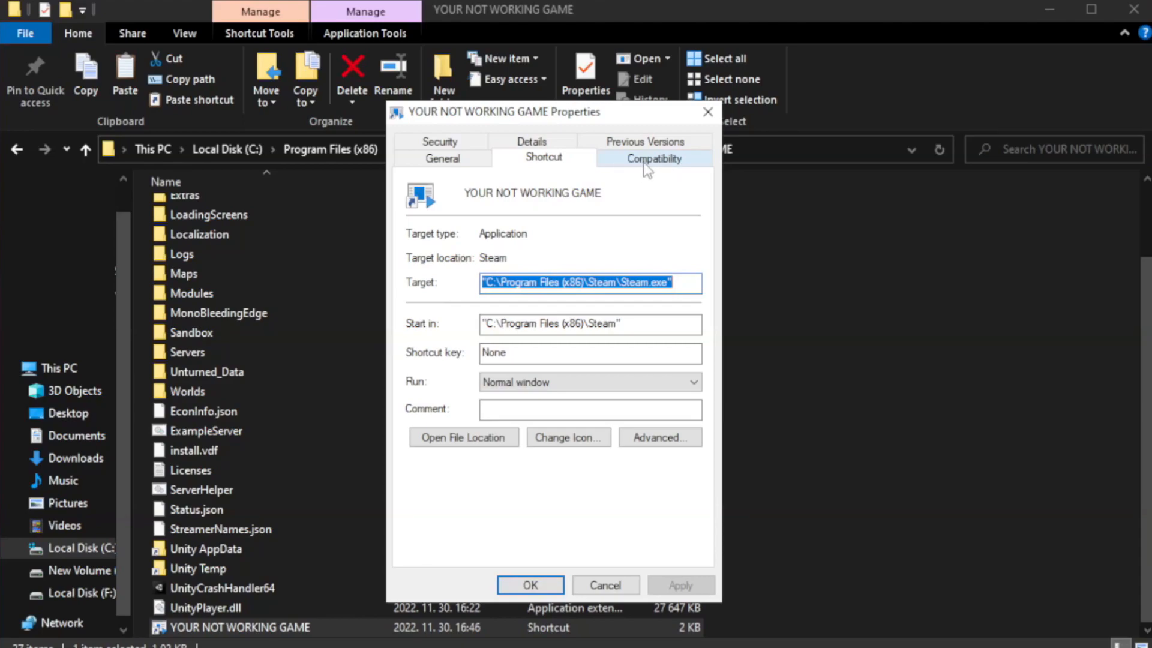
- Set the shortcut to Windows 8 compatibility, disable fullscreen optimizations, run as administrator, apply and close Explorer
{"action": "left_click", "coordinate": [653, 157]}
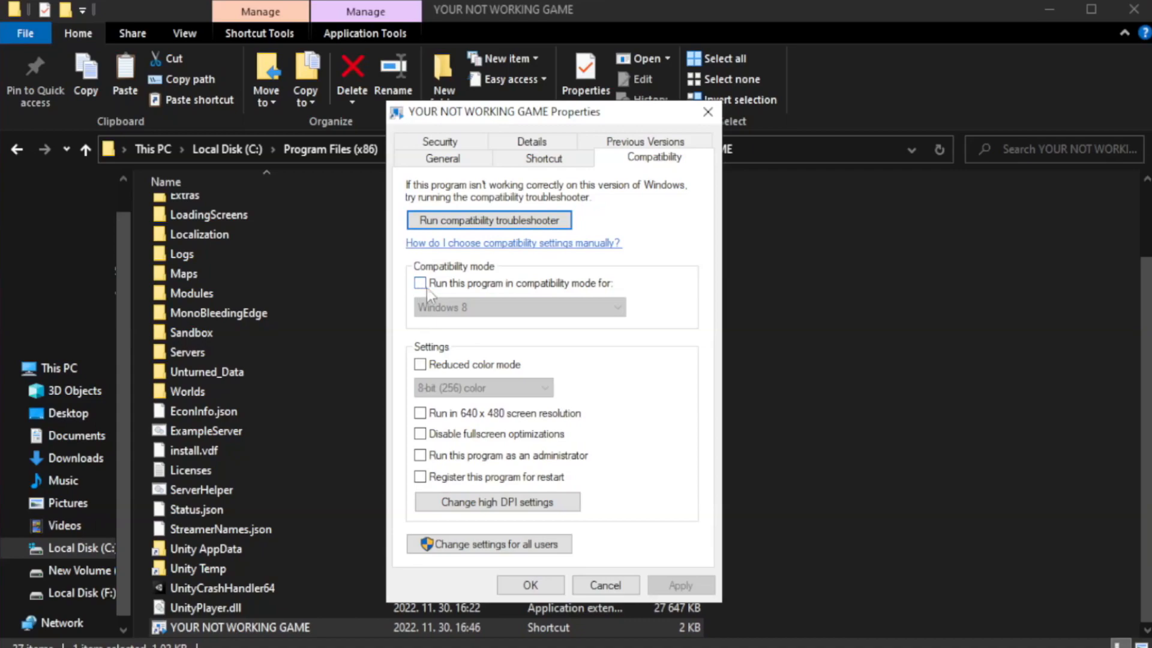
{"action": "mouse_move", "coordinate": [459, 289]}
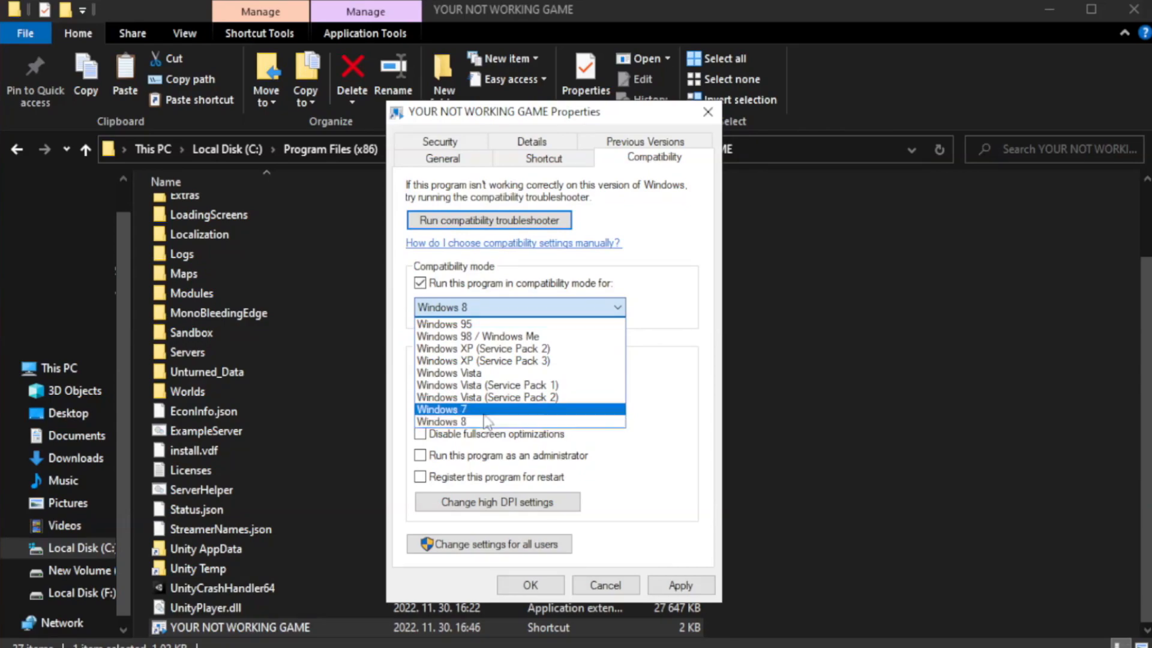
{"action": "left_click", "coordinate": [442, 421]}
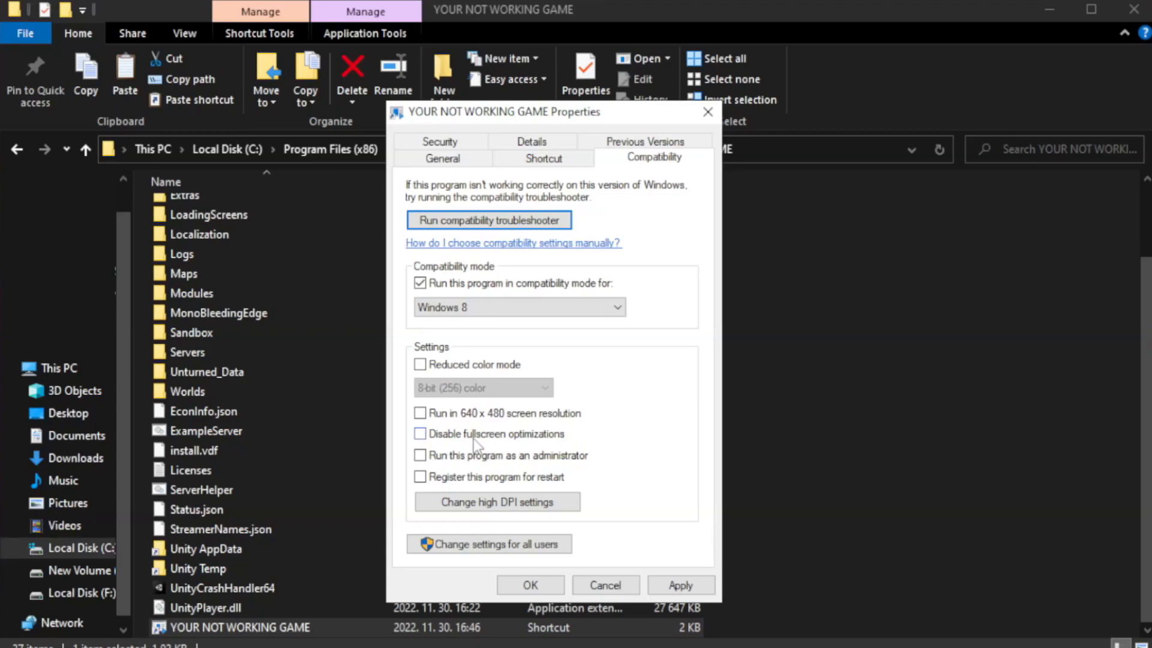
{"action": "left_click", "coordinate": [420, 433]}
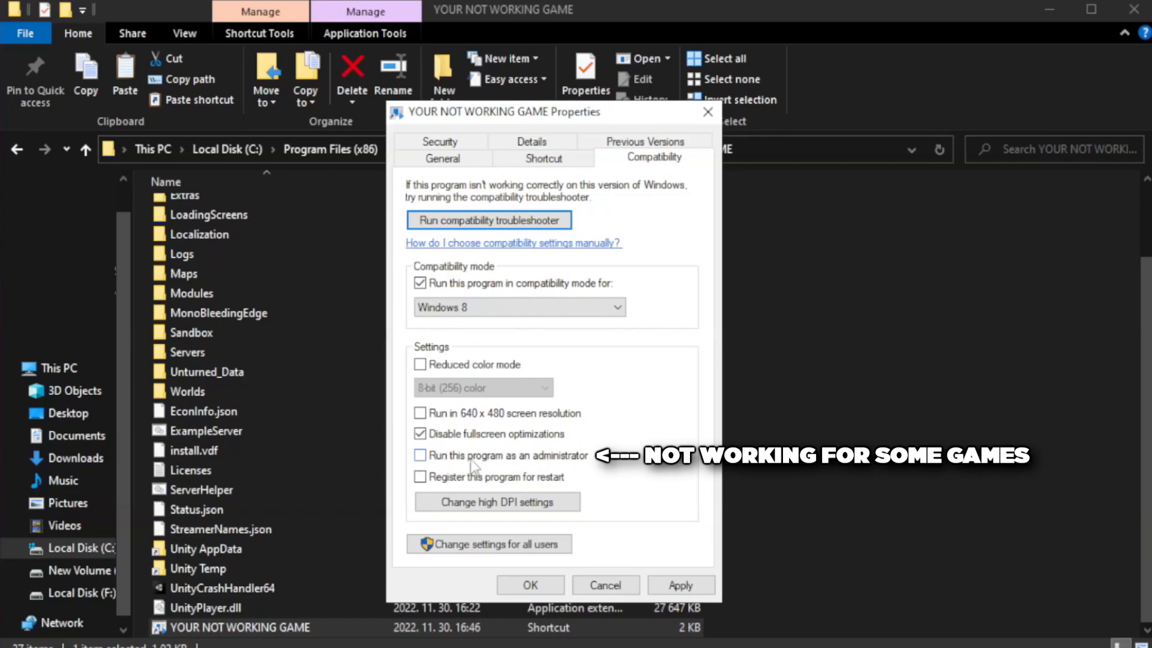
{"action": "left_click", "coordinate": [420, 456]}
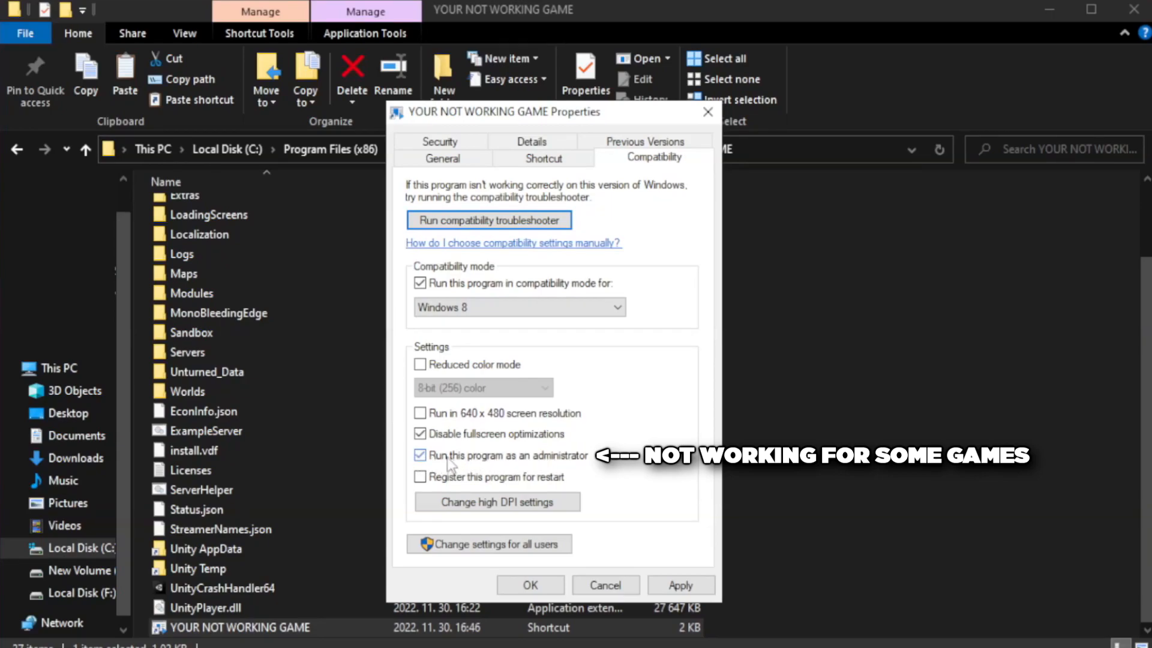
{"action": "left_click", "coordinate": [419, 456]}
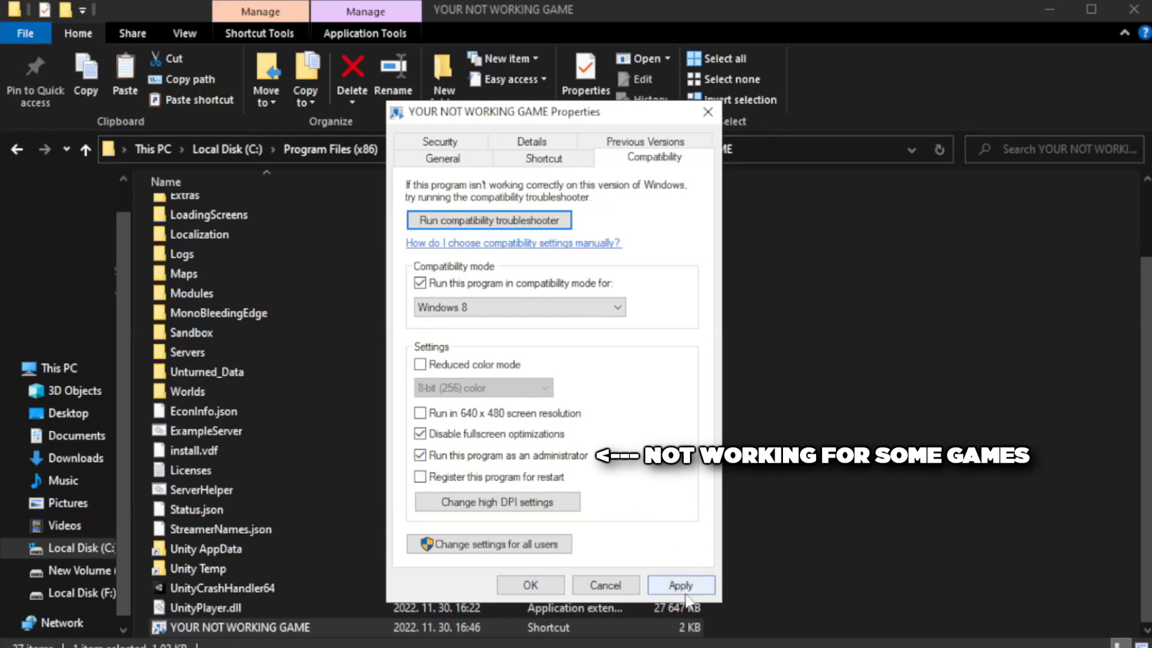
{"action": "left_click", "coordinate": [679, 584]}
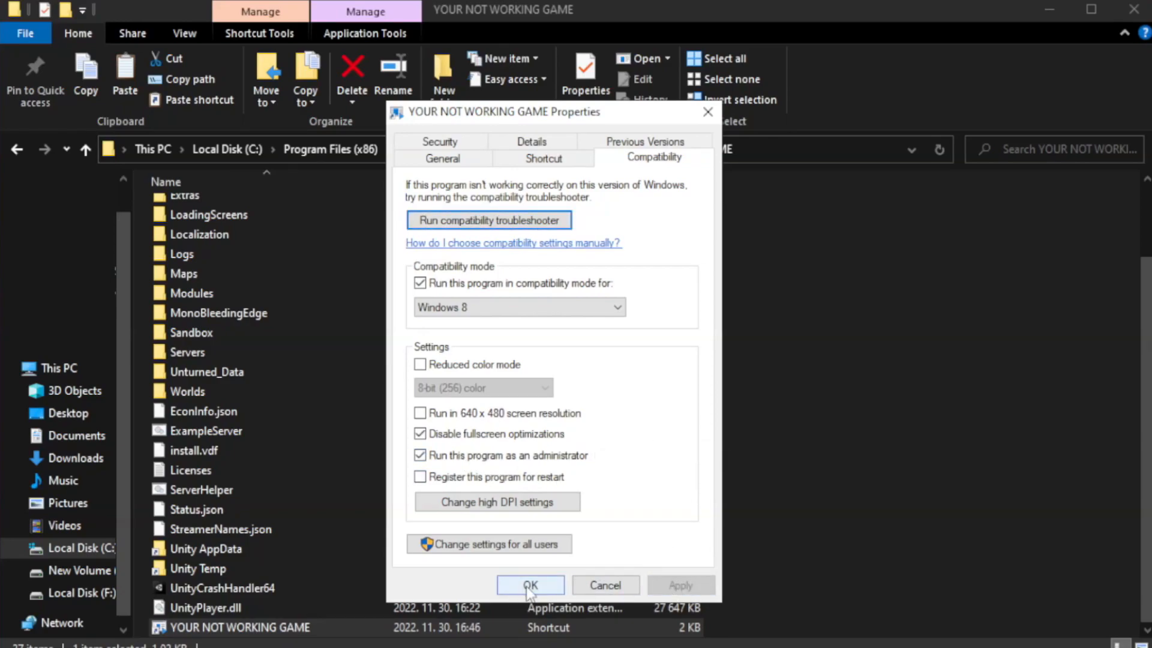
{"action": "left_click", "coordinate": [529, 586]}
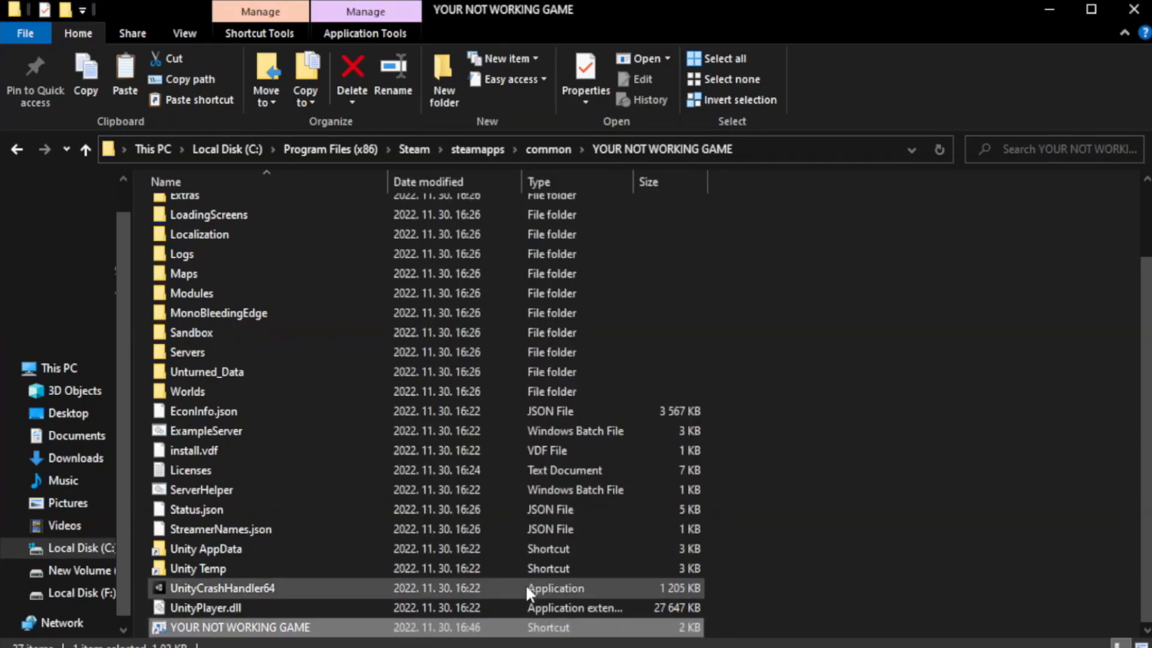
{"action": "mouse_move", "coordinate": [963, 391]}
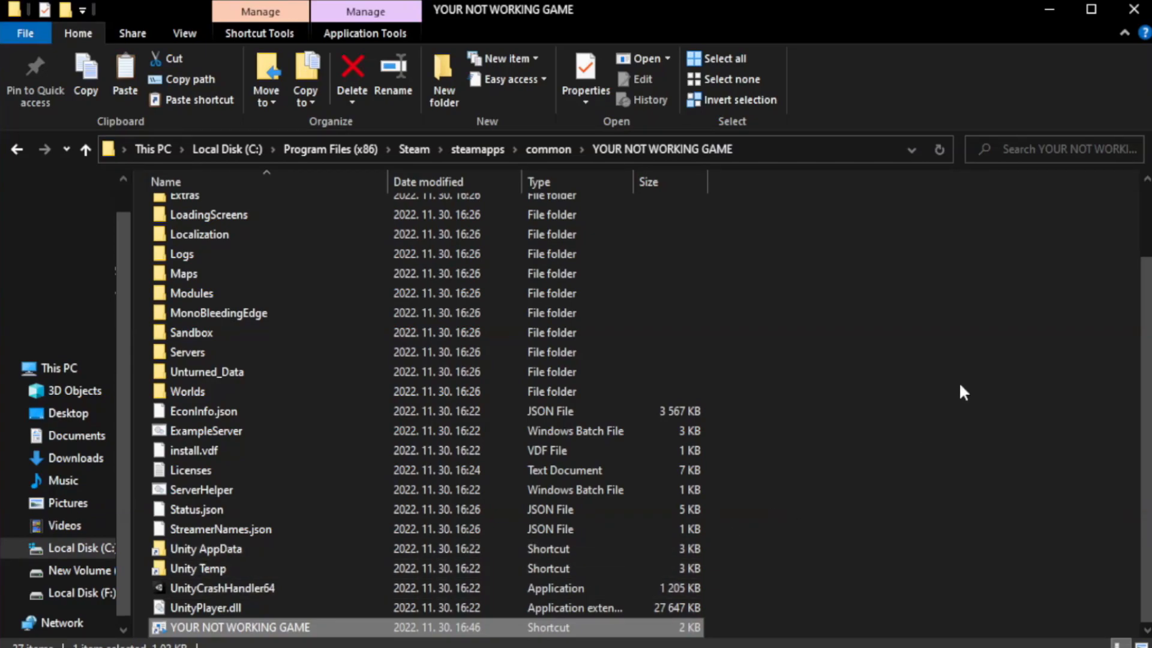
{"action": "mouse_move", "coordinate": [1133, 9]}
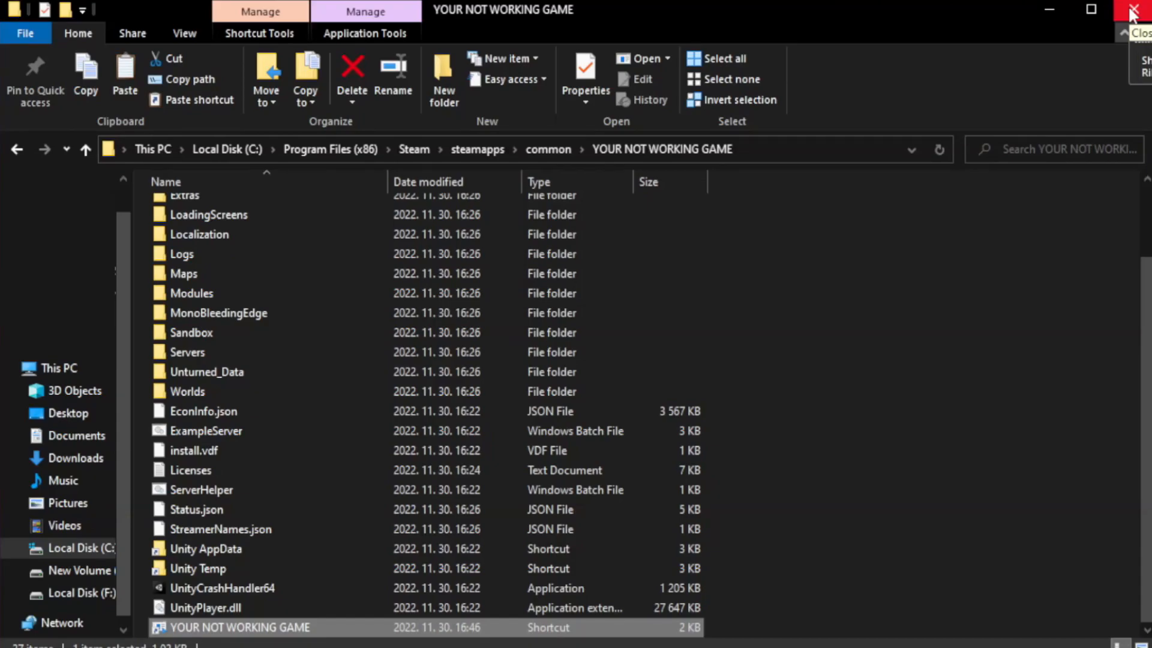
{"action": "left_click", "coordinate": [1138, 9]}
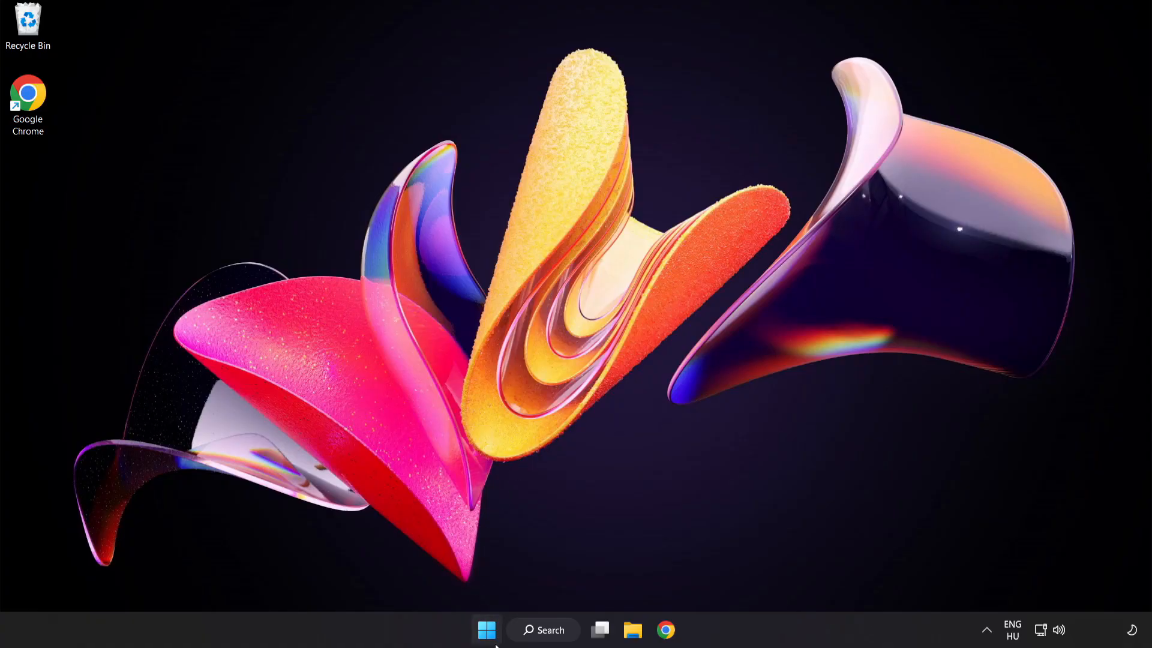
{"action": "mouse_move", "coordinate": [486, 629]}
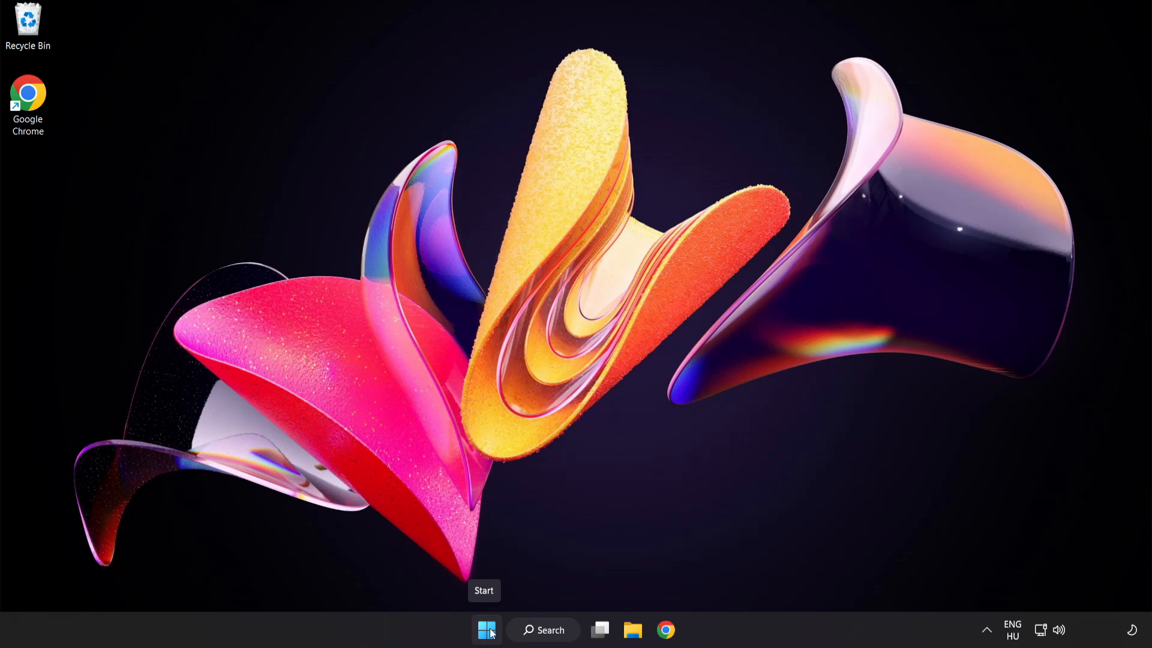
- Launch Task Manager from the Start button's quick-link menu
{"action": "right_click", "coordinate": [485, 630]}
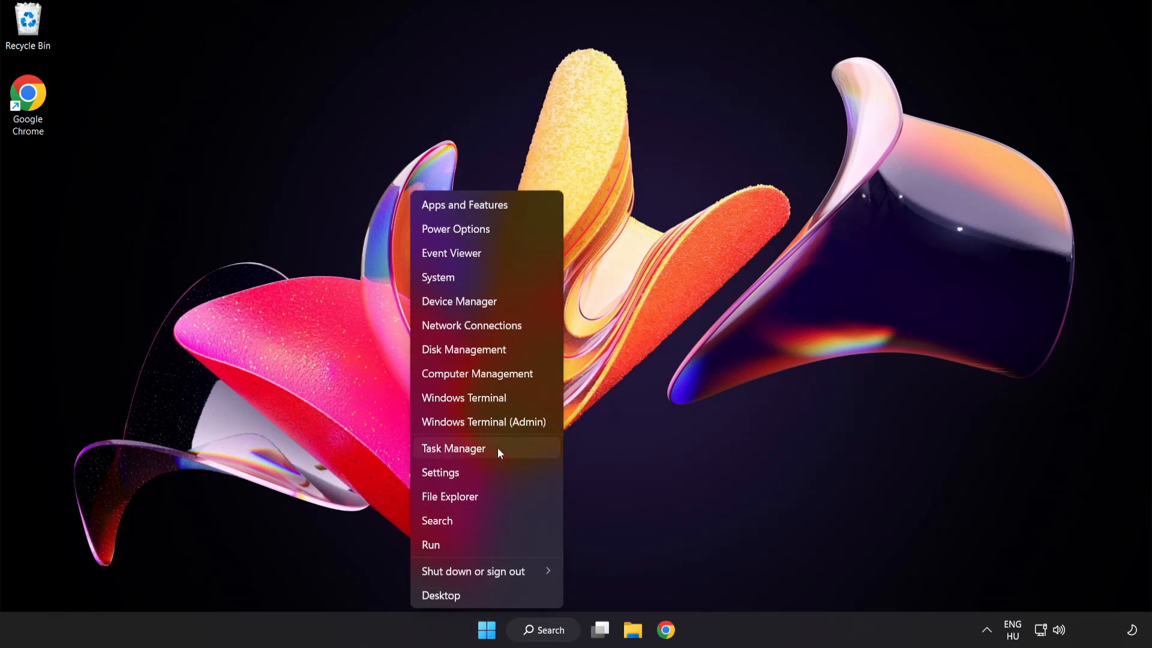
{"action": "left_click", "coordinate": [454, 448]}
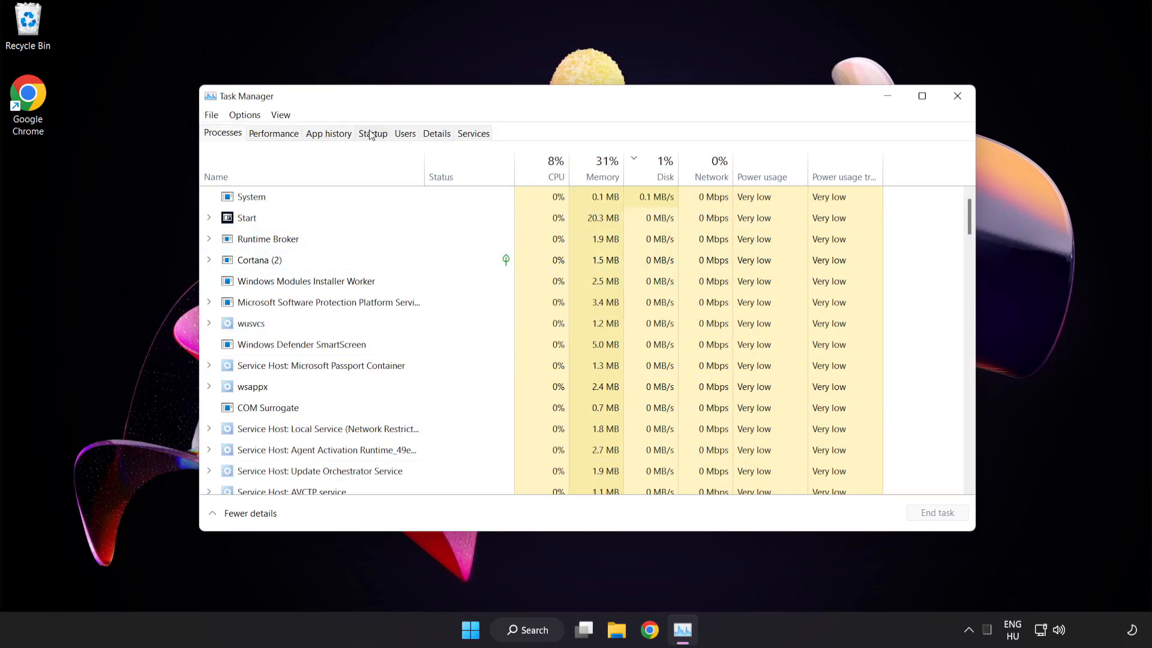
- Disable Cortana, Phone Link, Terminal and the Windows Security notification icon at startup, then close Task Manager
{"action": "left_click", "coordinate": [372, 133]}
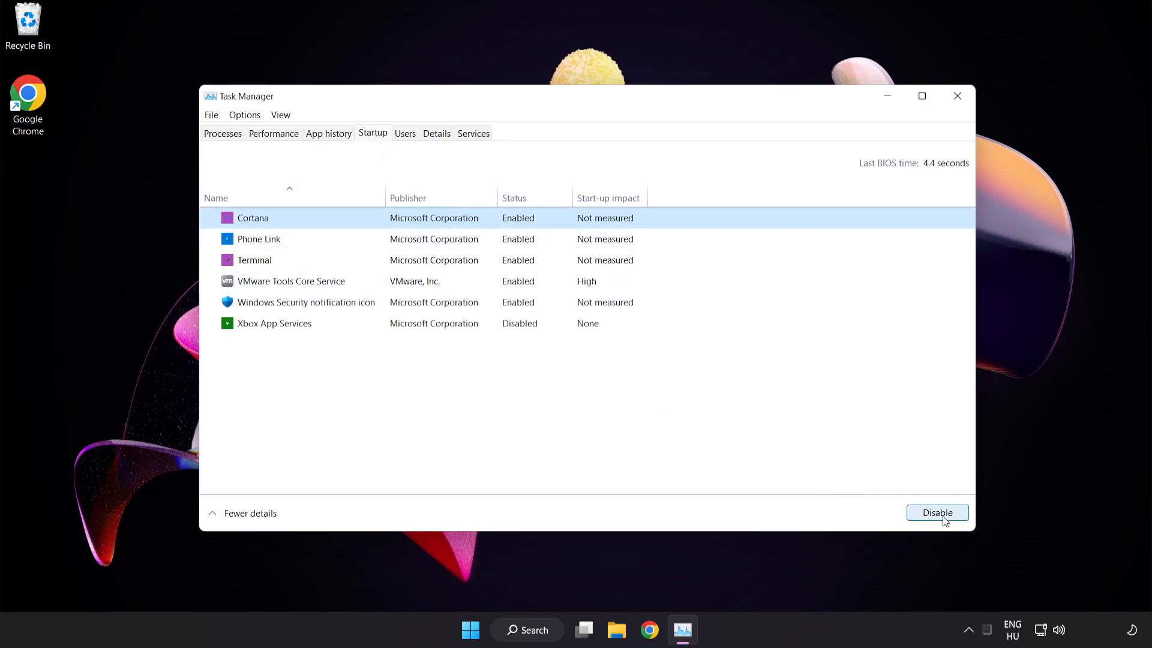
{"action": "left_click", "coordinate": [937, 512]}
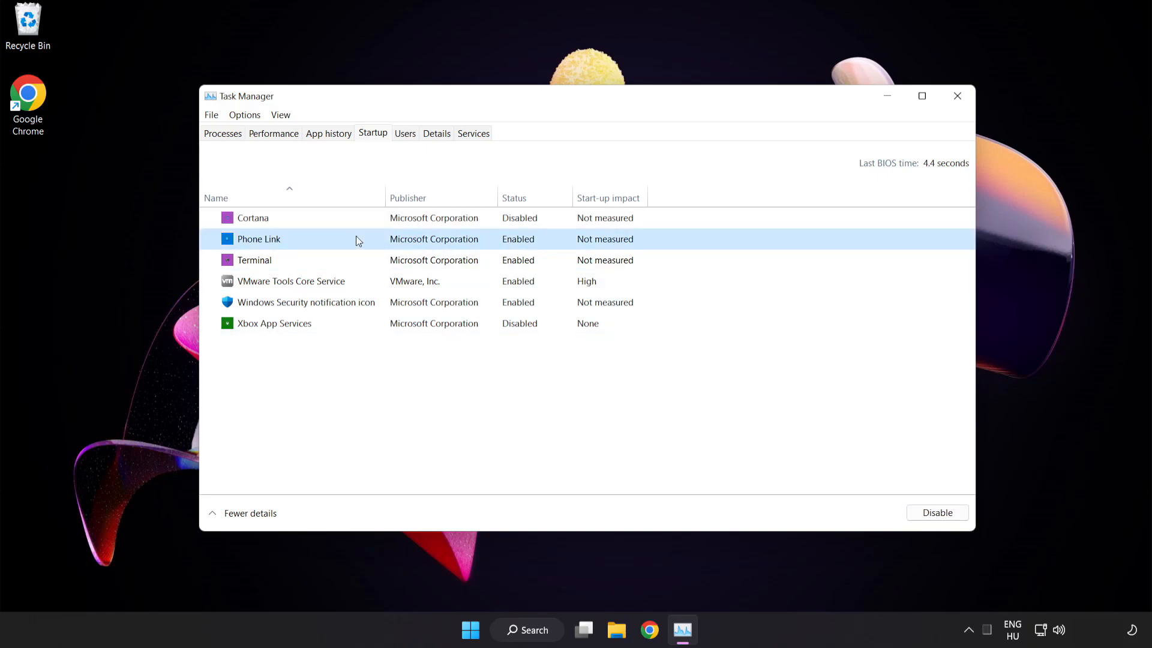
{"action": "left_click", "coordinate": [937, 512]}
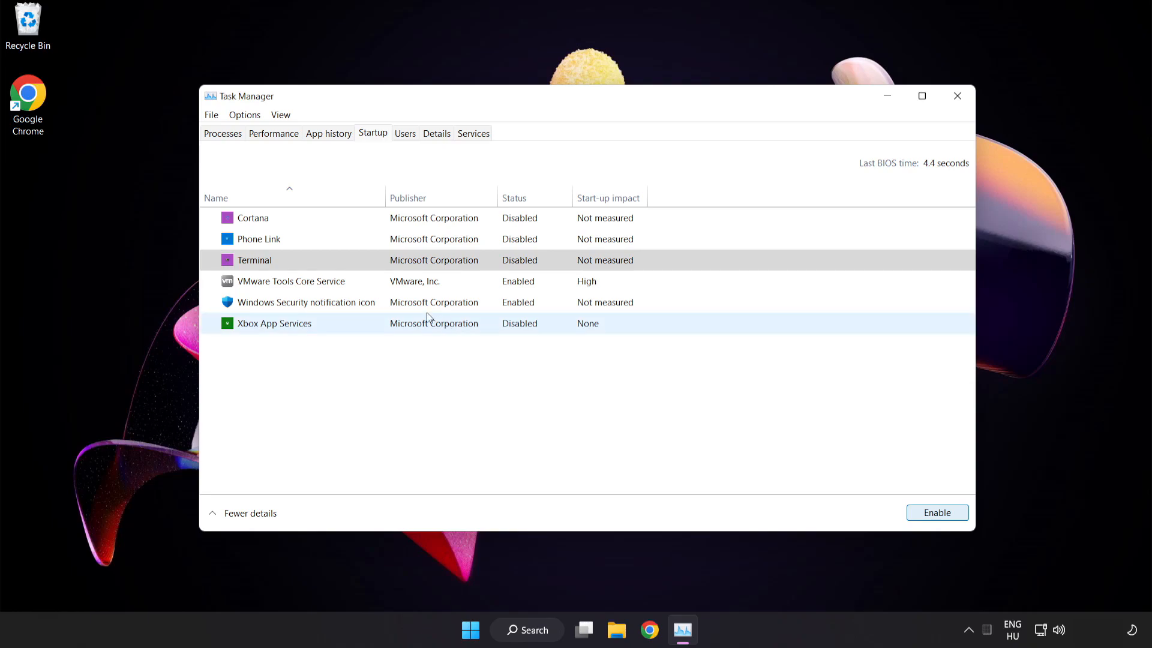
{"action": "left_click", "coordinate": [306, 302]}
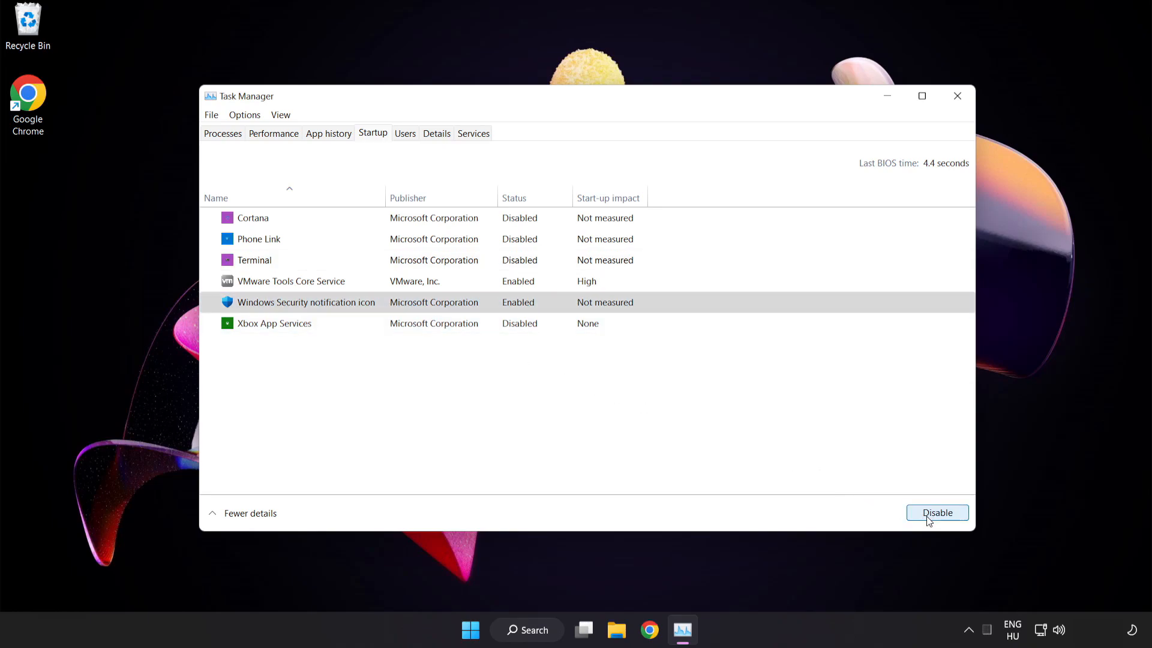
{"action": "left_click", "coordinate": [937, 512]}
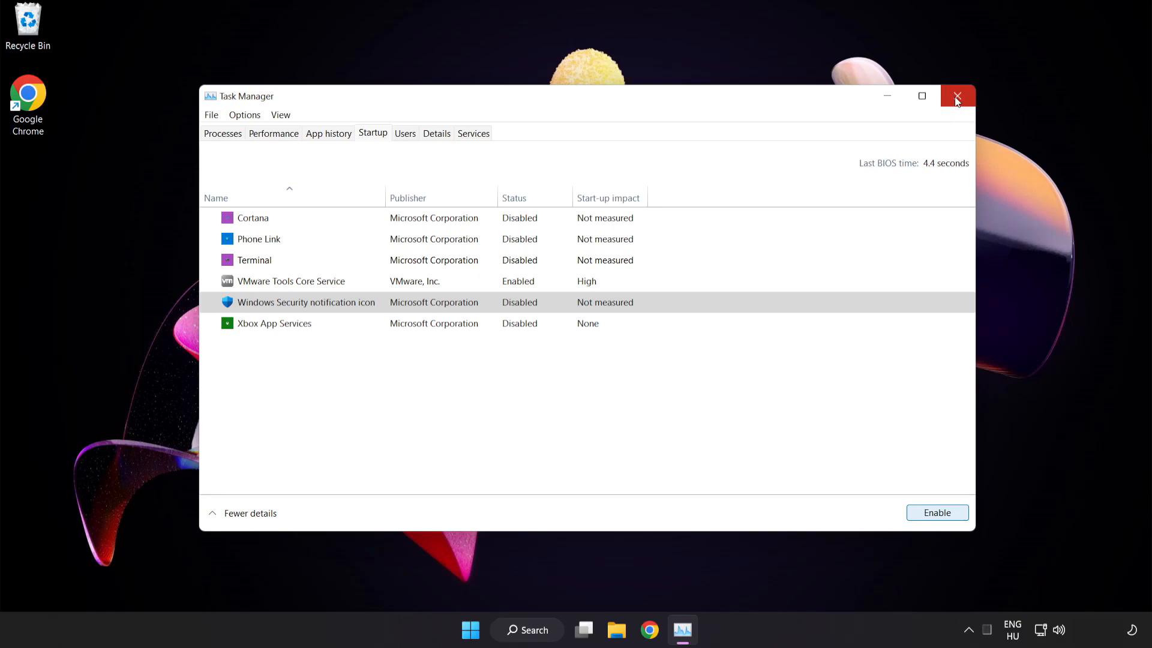
{"action": "left_click", "coordinate": [958, 96]}
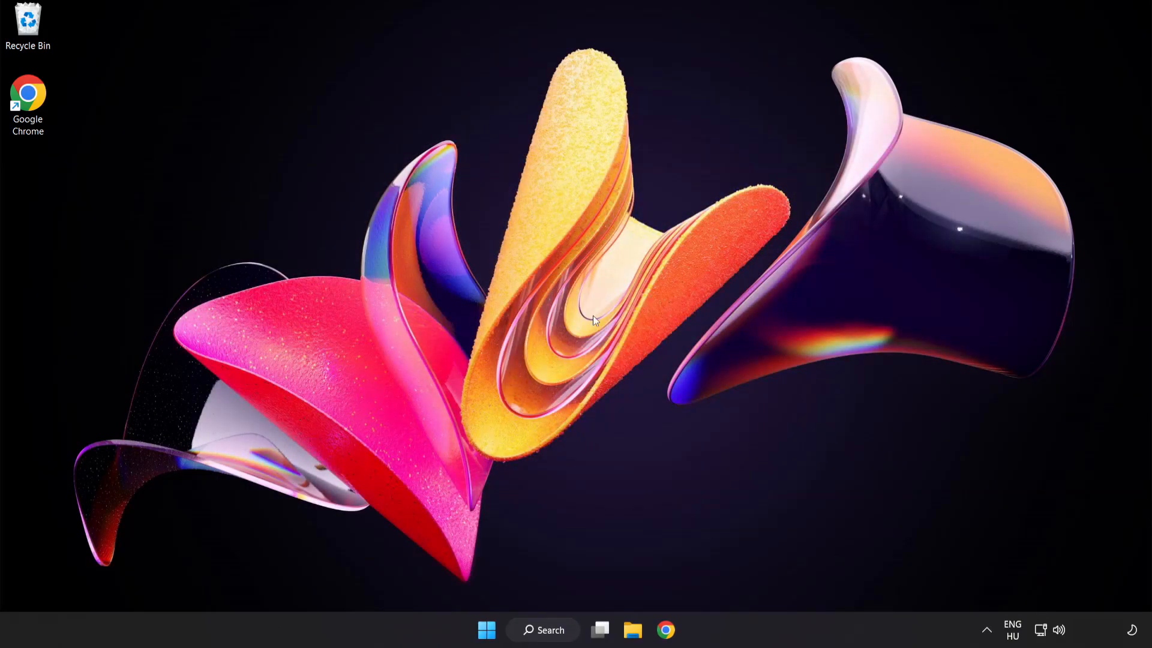
- Launch Windows Security from a Windows search for "sec"
{"action": "left_click", "coordinate": [542, 630]}
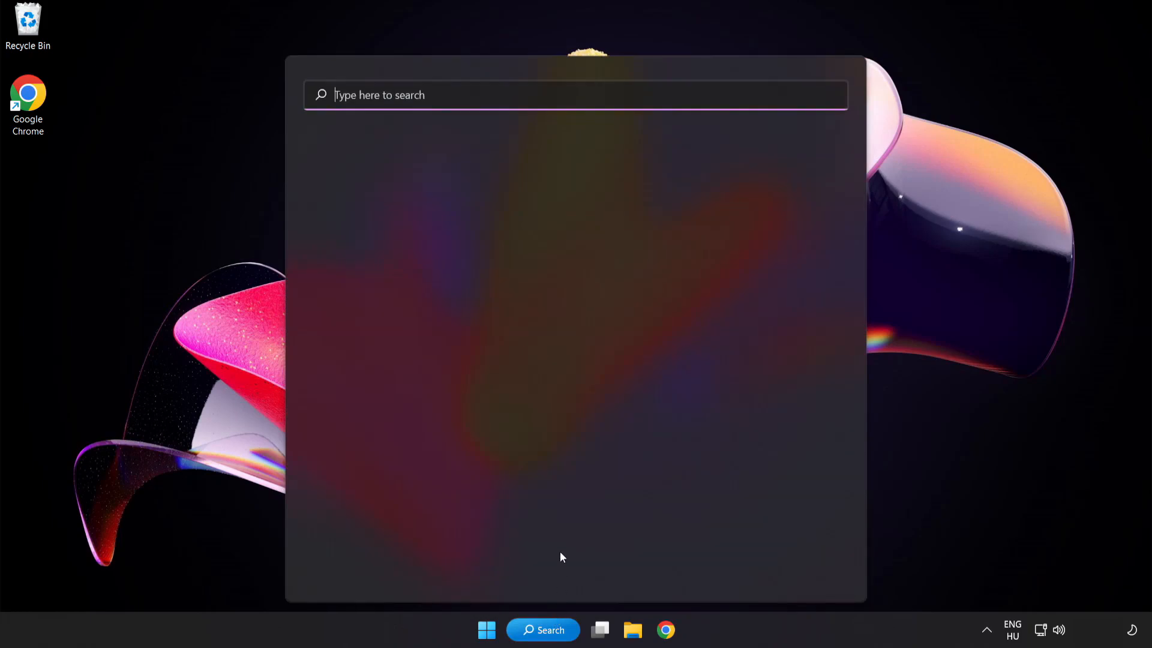
{"action": "type", "text": "security"}
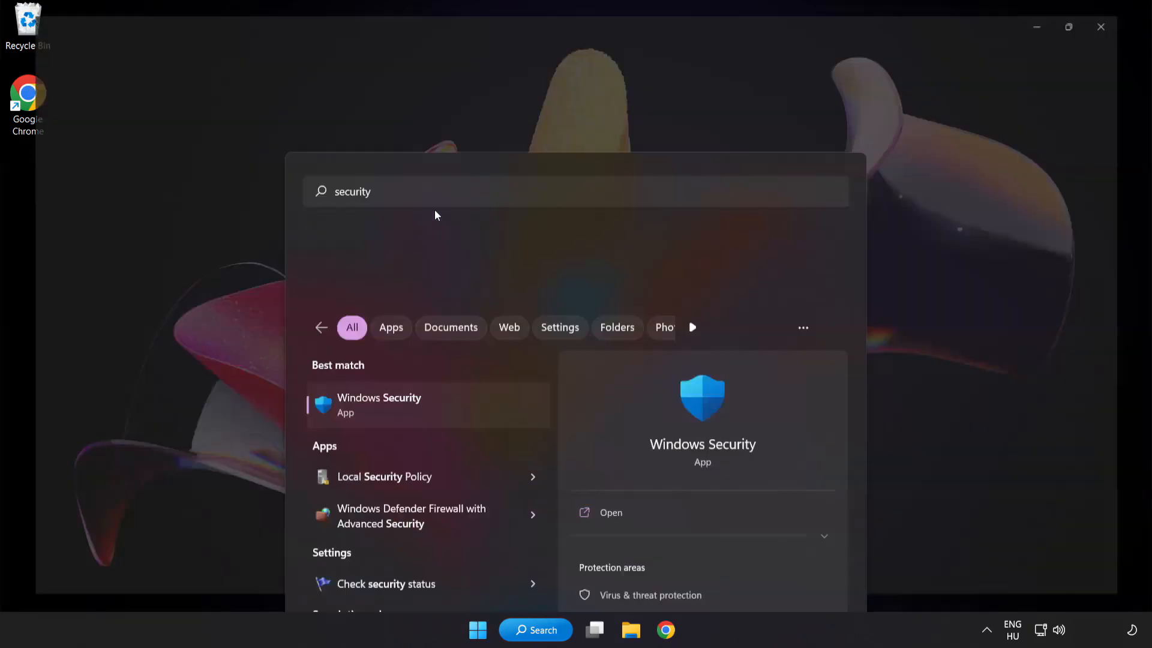
{"action": "left_click", "coordinate": [379, 405]}
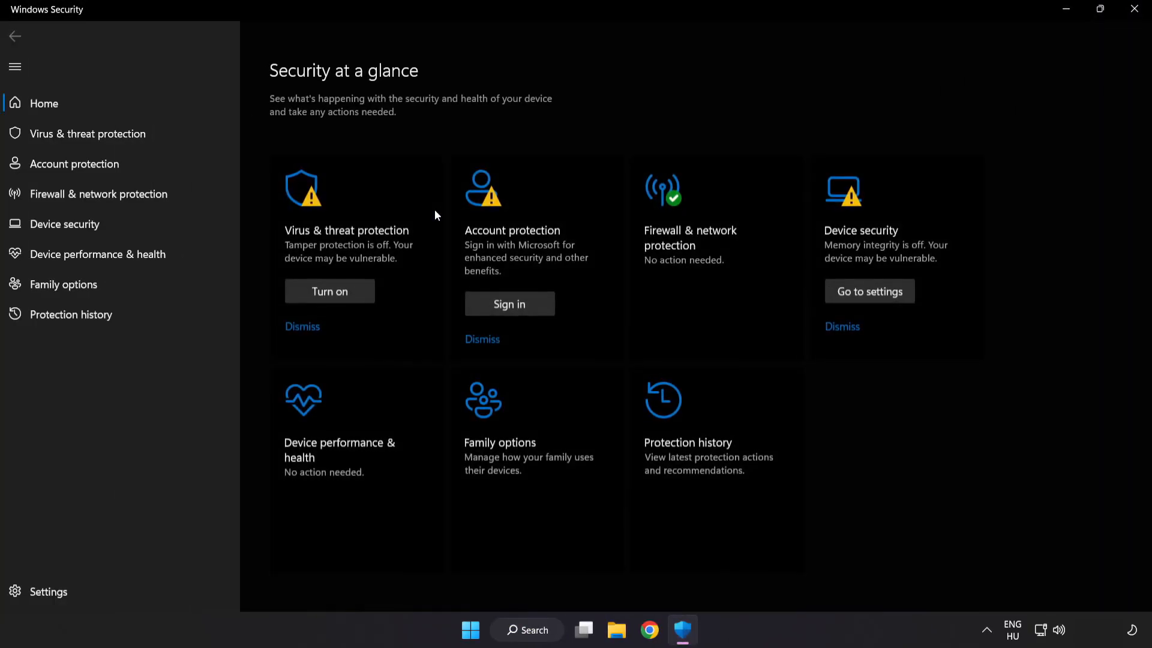
{"action": "mouse_move", "coordinate": [90, 133]}
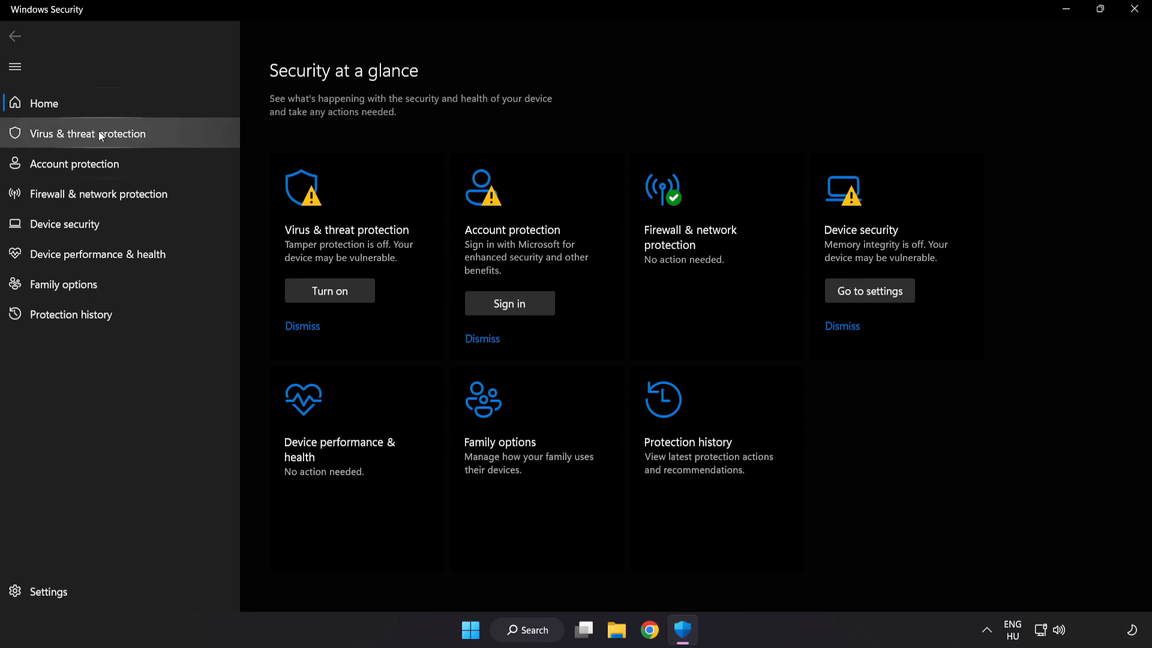
- Reach the Defender Exclusions page via Virus & threat protection settings
{"action": "left_click", "coordinate": [86, 133]}
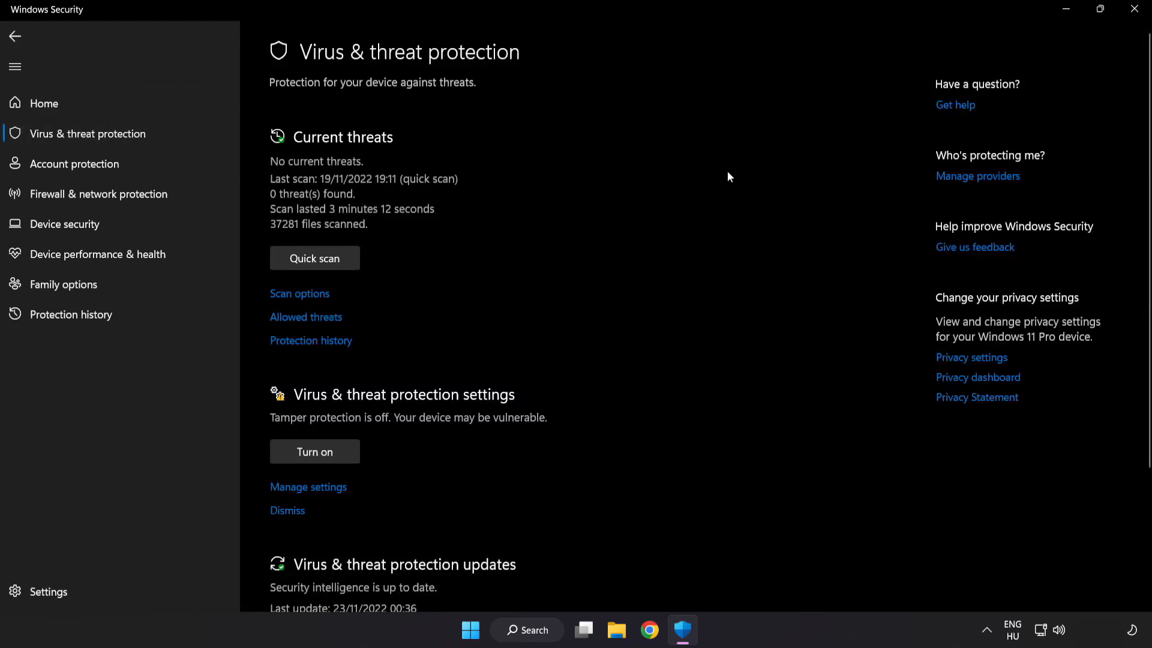
{"action": "scroll", "scroll_direction": "down", "scroll_amount": 3}
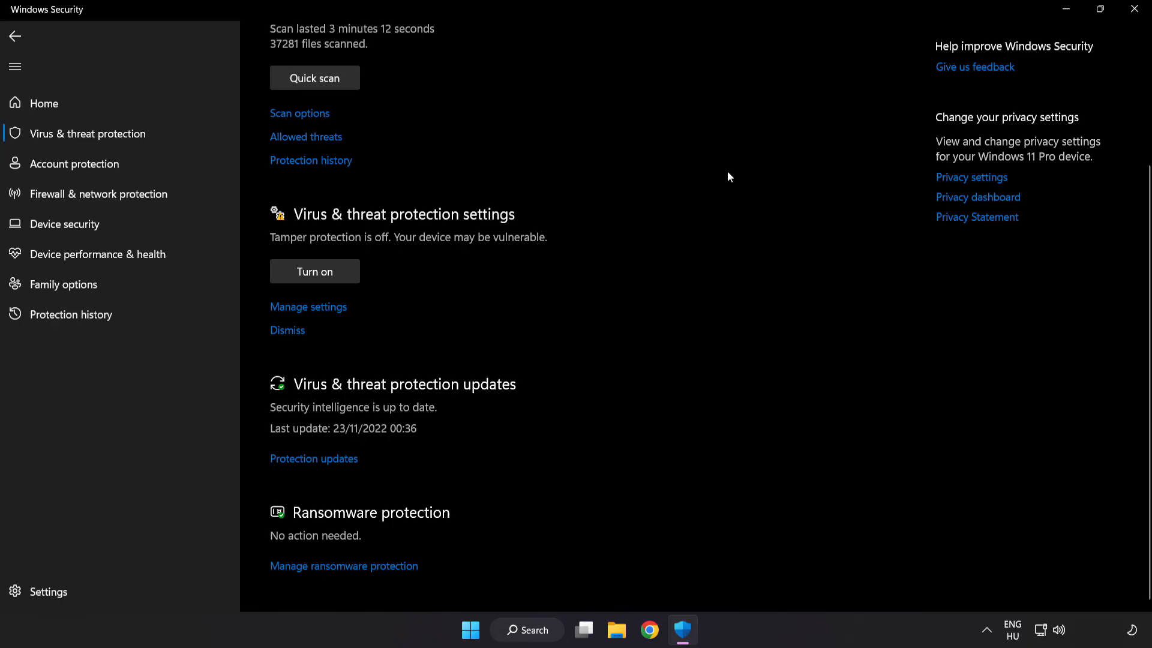
{"action": "mouse_move", "coordinate": [308, 306]}
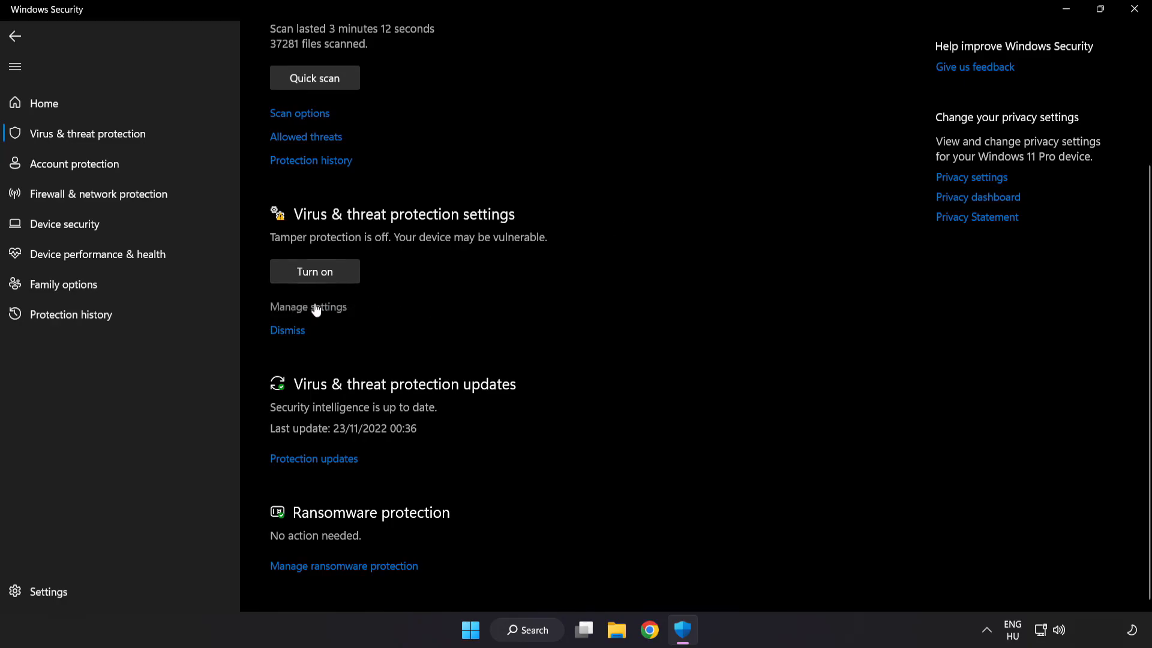
{"action": "left_click", "coordinate": [308, 306]}
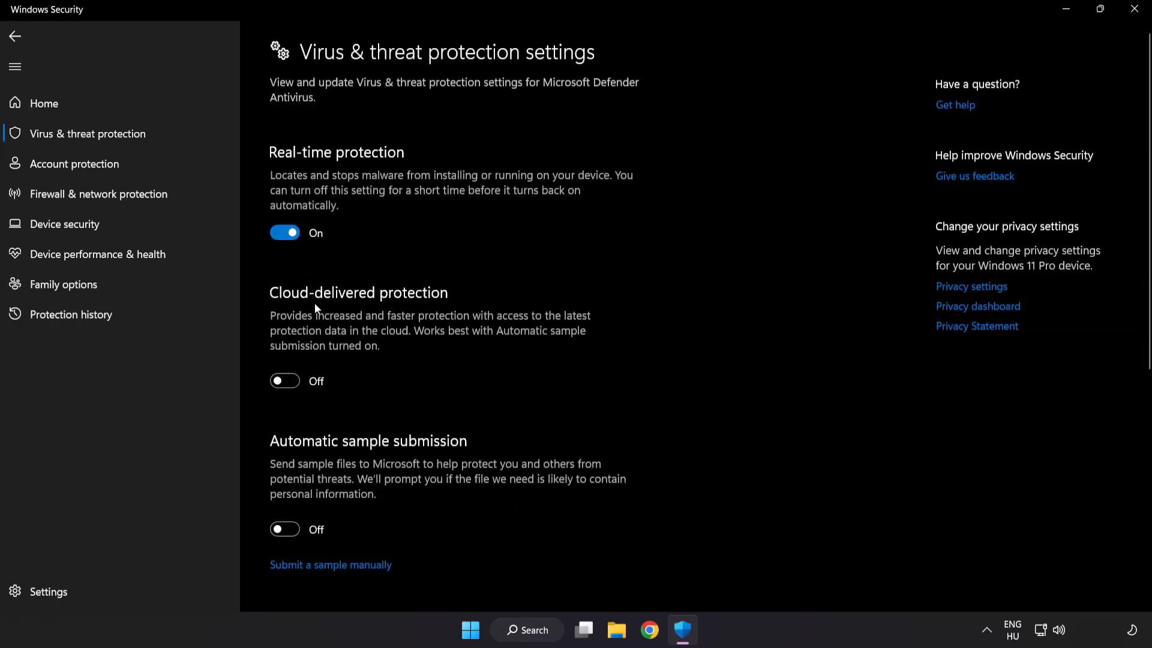
{"action": "scroll", "scroll_direction": "down", "scroll_amount": 3}
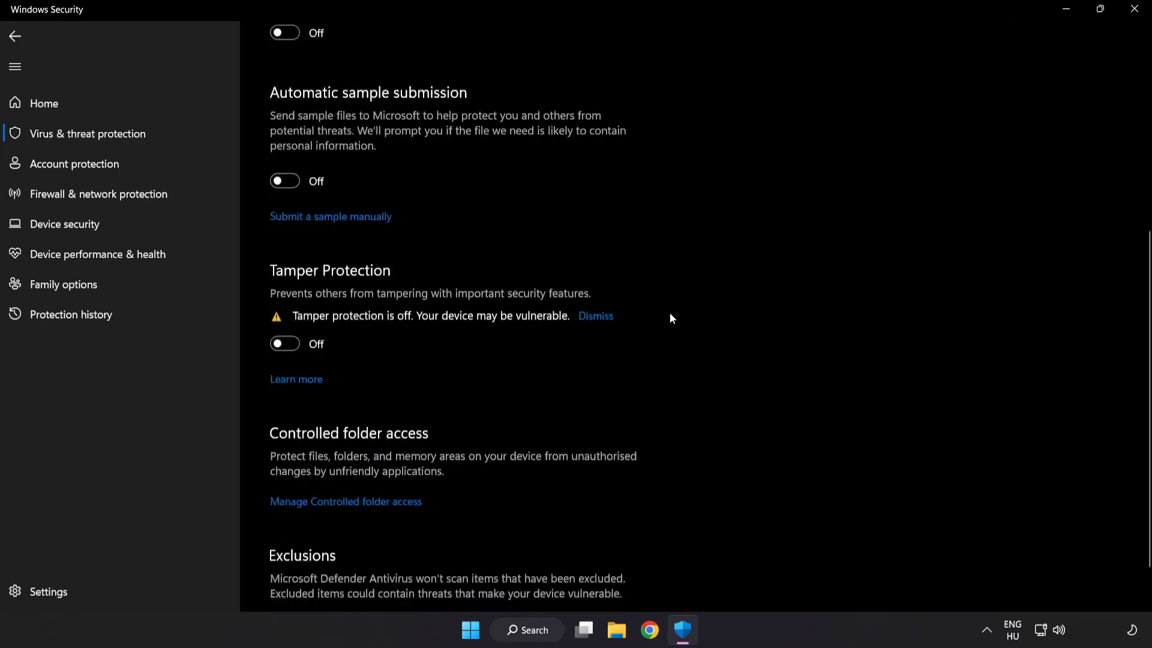
{"action": "scroll", "scroll_direction": "down", "scroll_amount": 3}
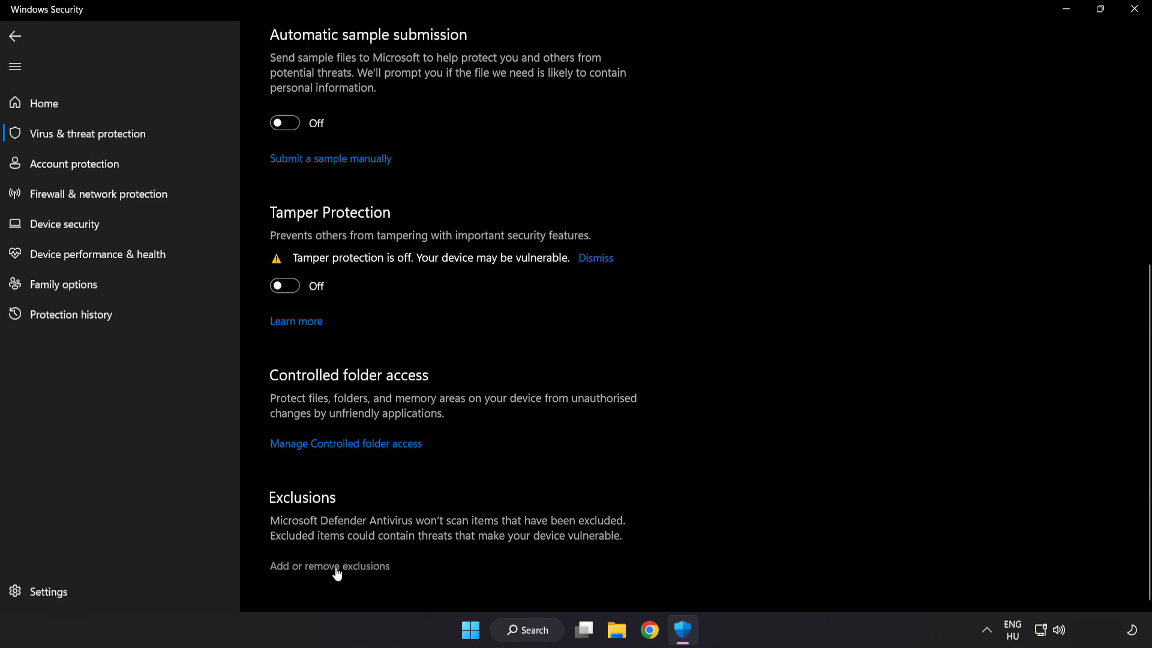
{"action": "left_click", "coordinate": [328, 566]}
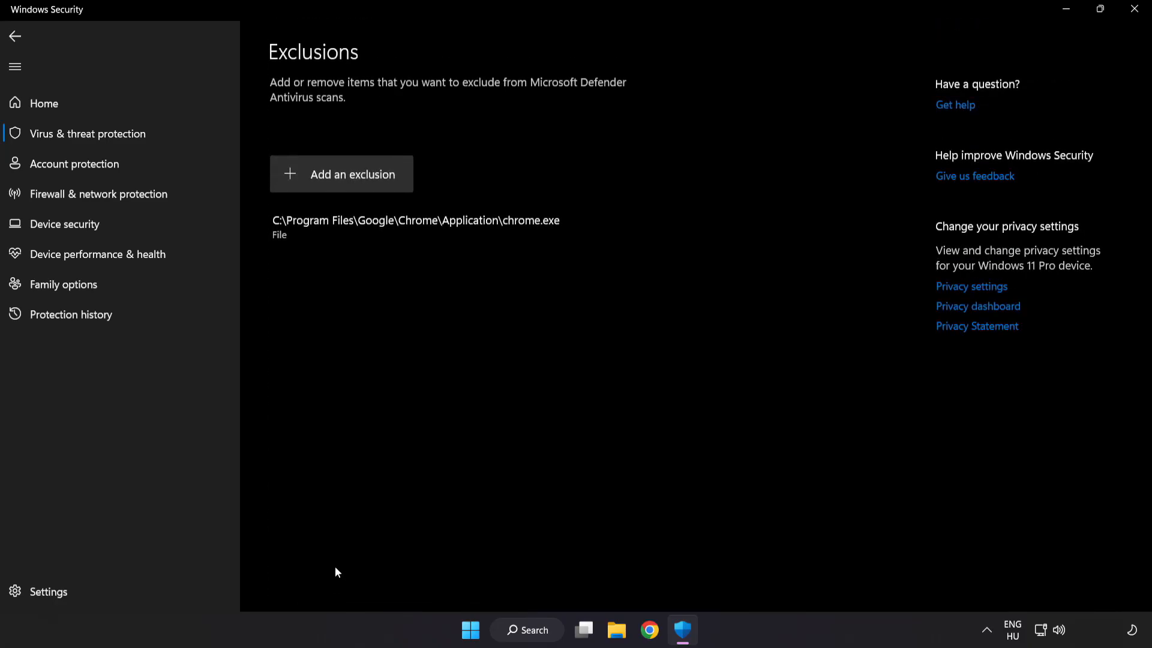
{"action": "mouse_move", "coordinate": [342, 174]}
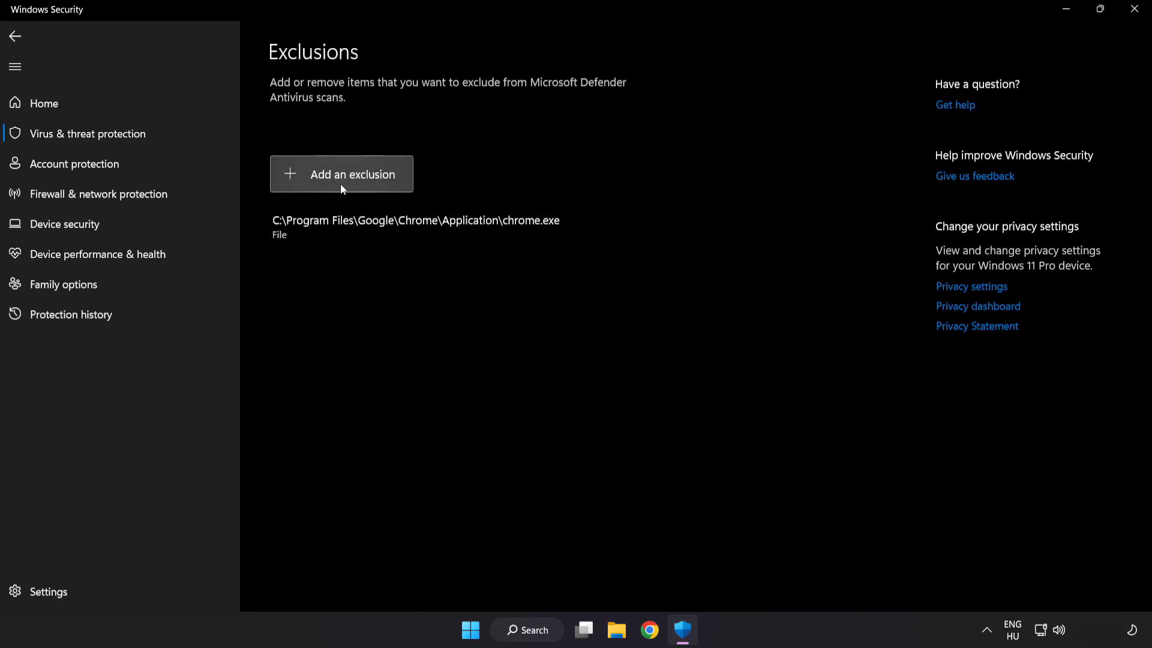
- Add a new exclusion of type File, bringing up the file picker
{"action": "left_click", "coordinate": [341, 174]}
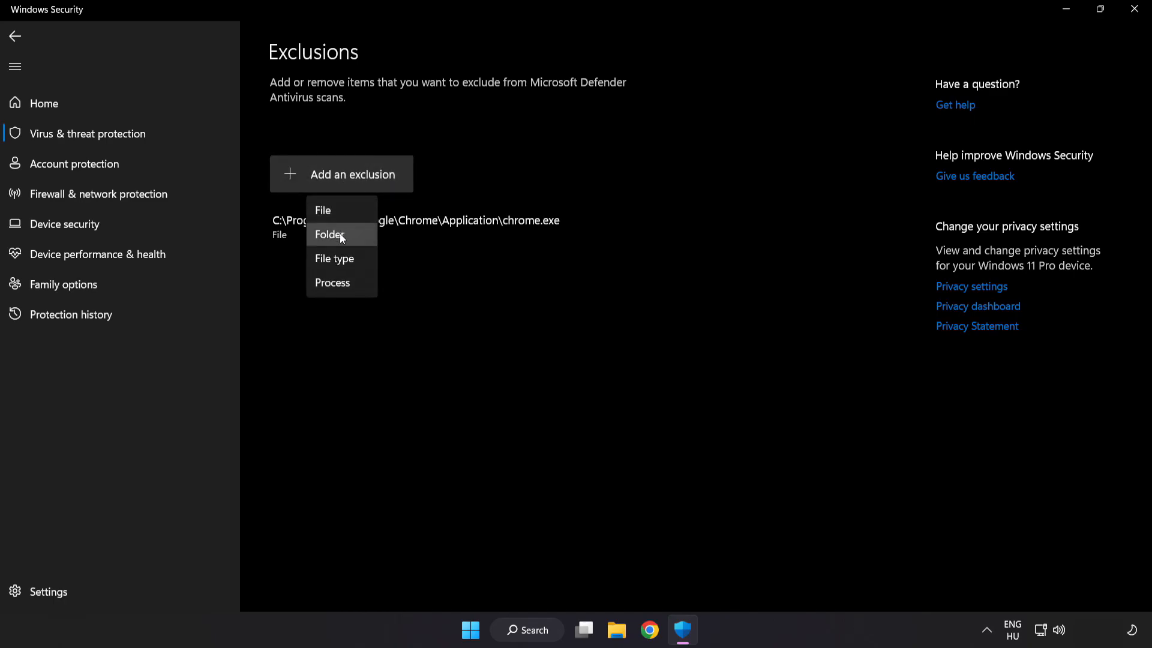
{"action": "mouse_move", "coordinate": [336, 211]}
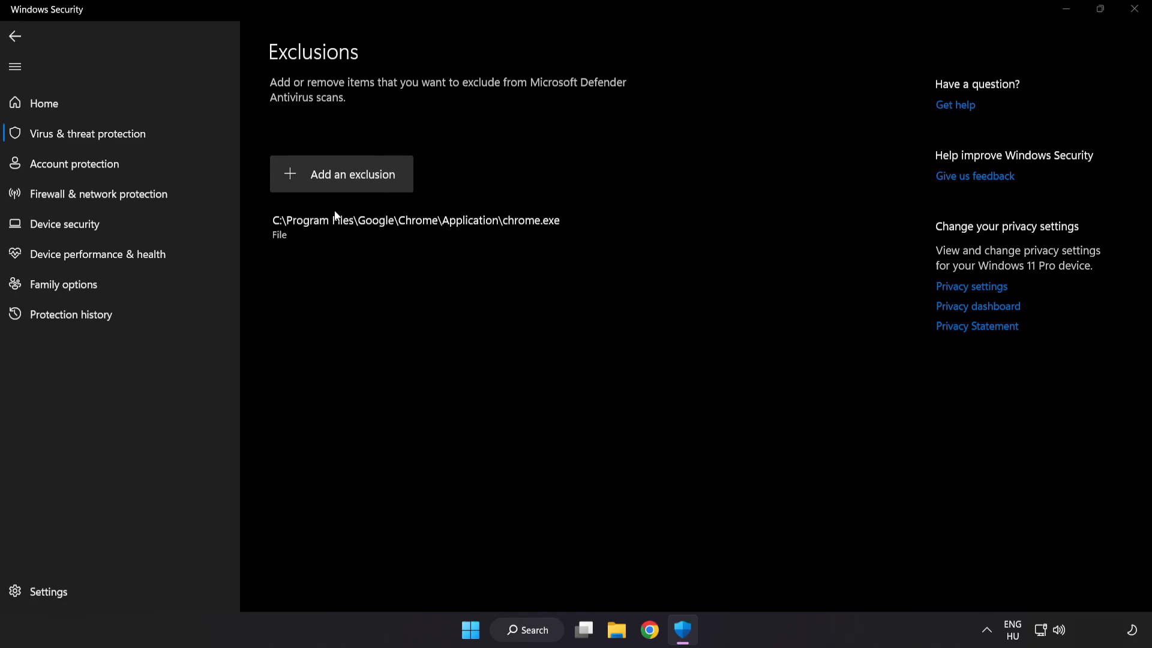
{"action": "left_click", "coordinate": [341, 174]}
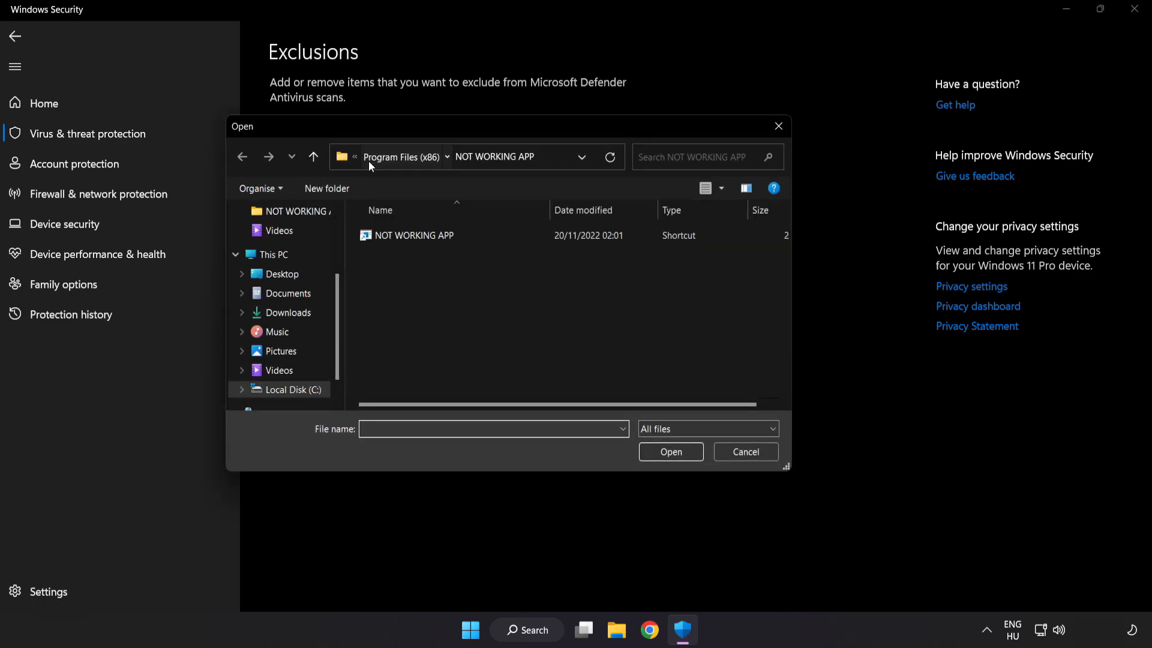
- Exclude the NOT WORKING APP shortcut from C:\Program Files (x86)\NOT WORKING APP, then close Windows Security
{"action": "left_click", "coordinate": [270, 255]}
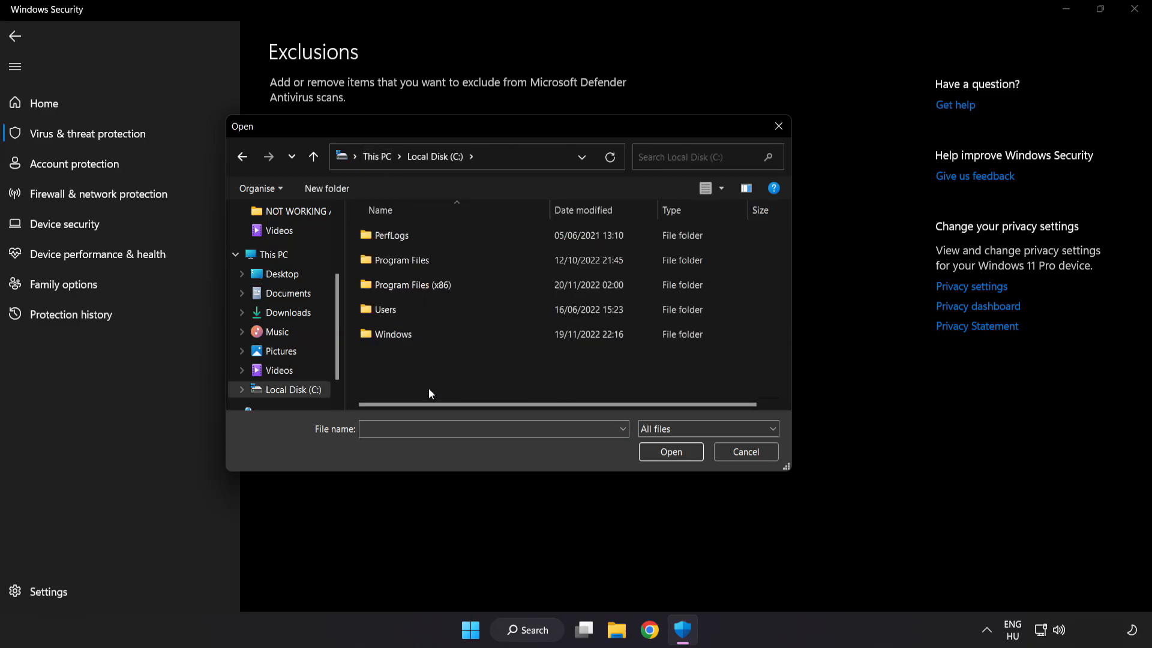
{"action": "double_click", "coordinate": [410, 284]}
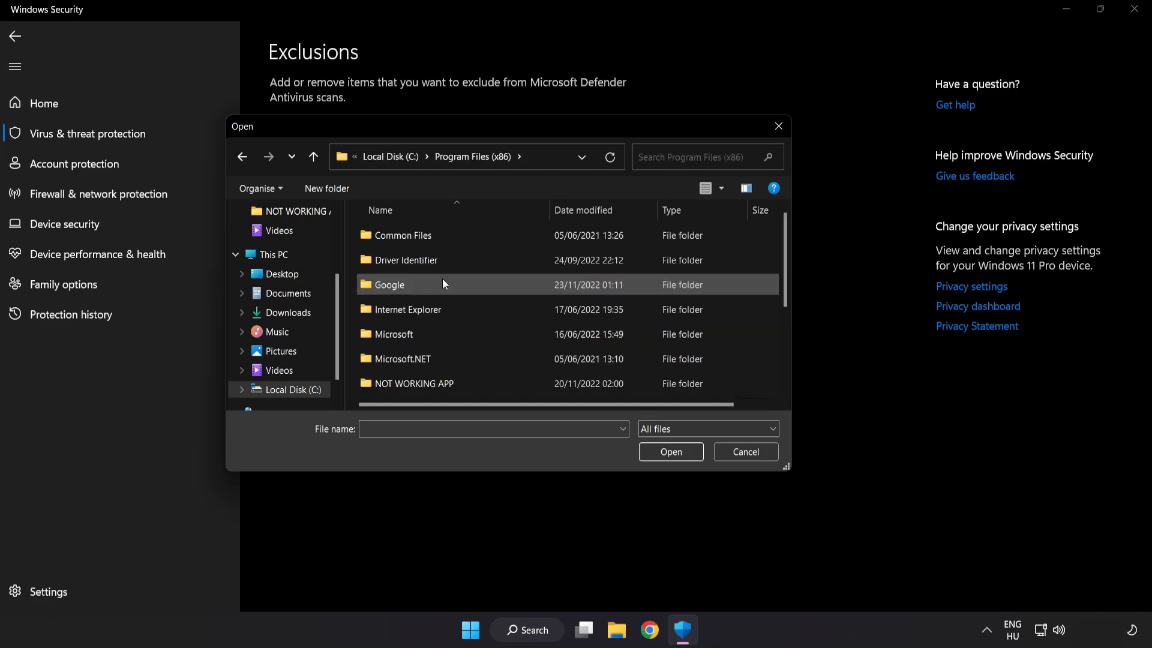
{"action": "scroll", "scroll_direction": "down", "scroll_amount": 3}
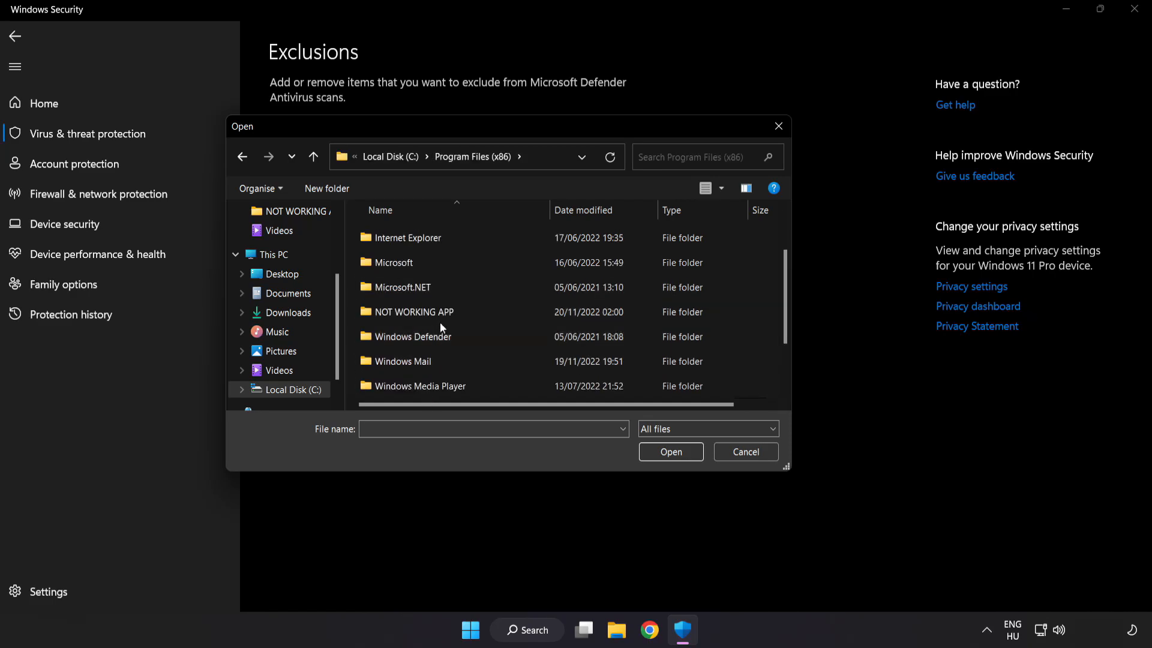
{"action": "double_click", "coordinate": [415, 312]}
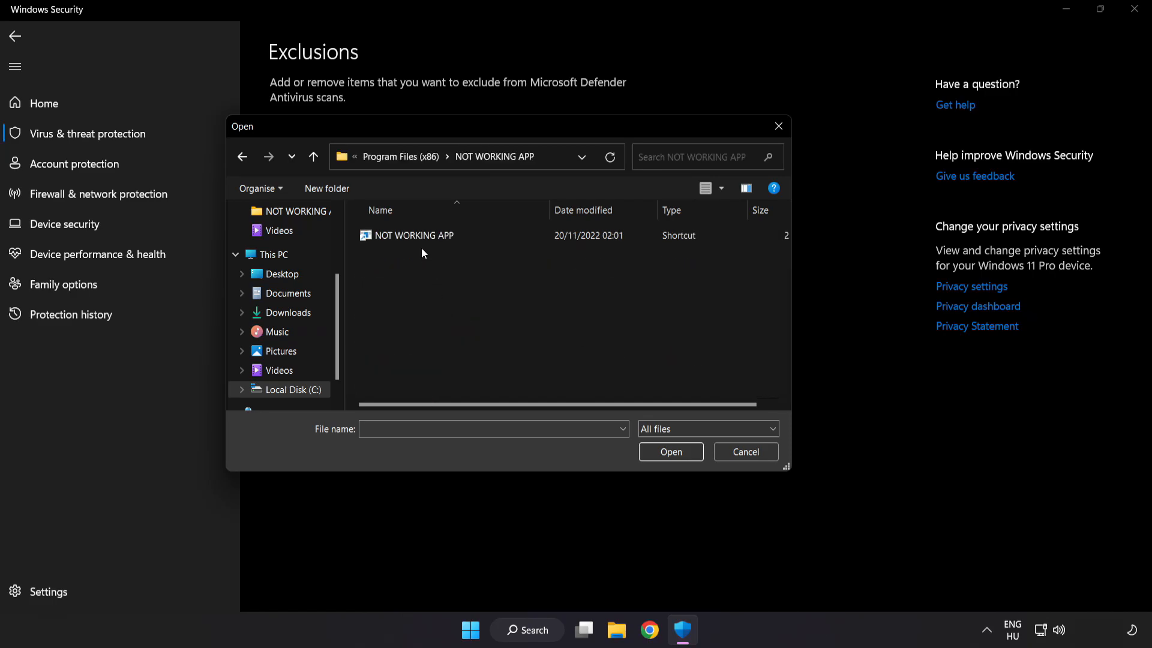
{"action": "left_click", "coordinate": [413, 236]}
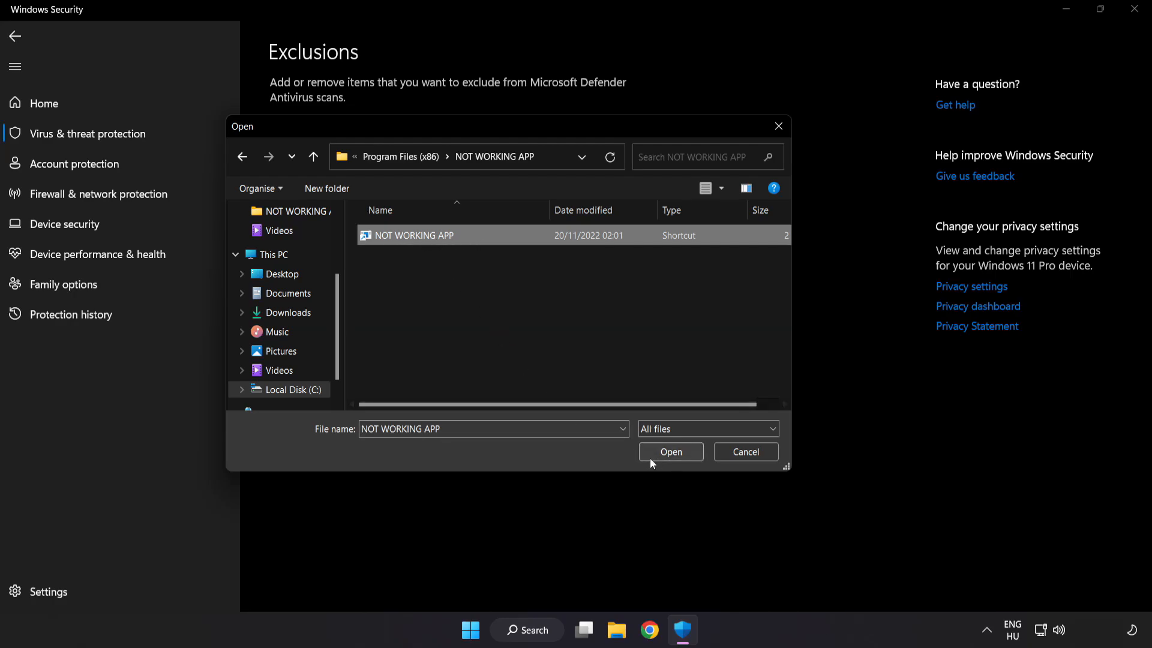
{"action": "left_click", "coordinate": [669, 451]}
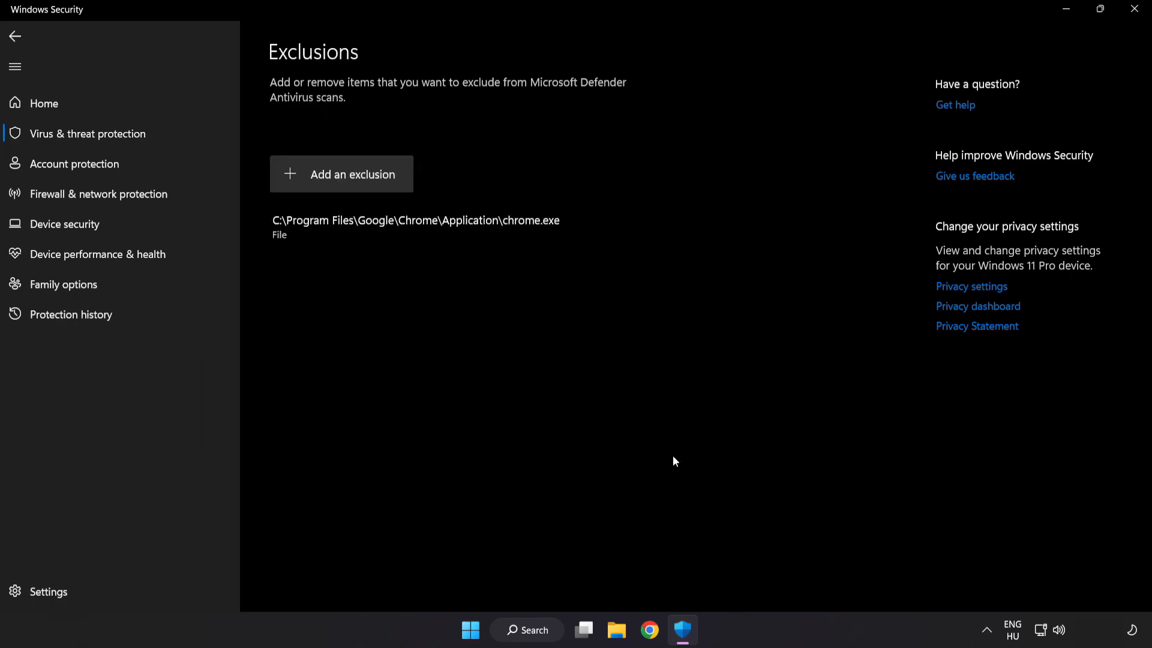
{"action": "mouse_move", "coordinate": [671, 455]}
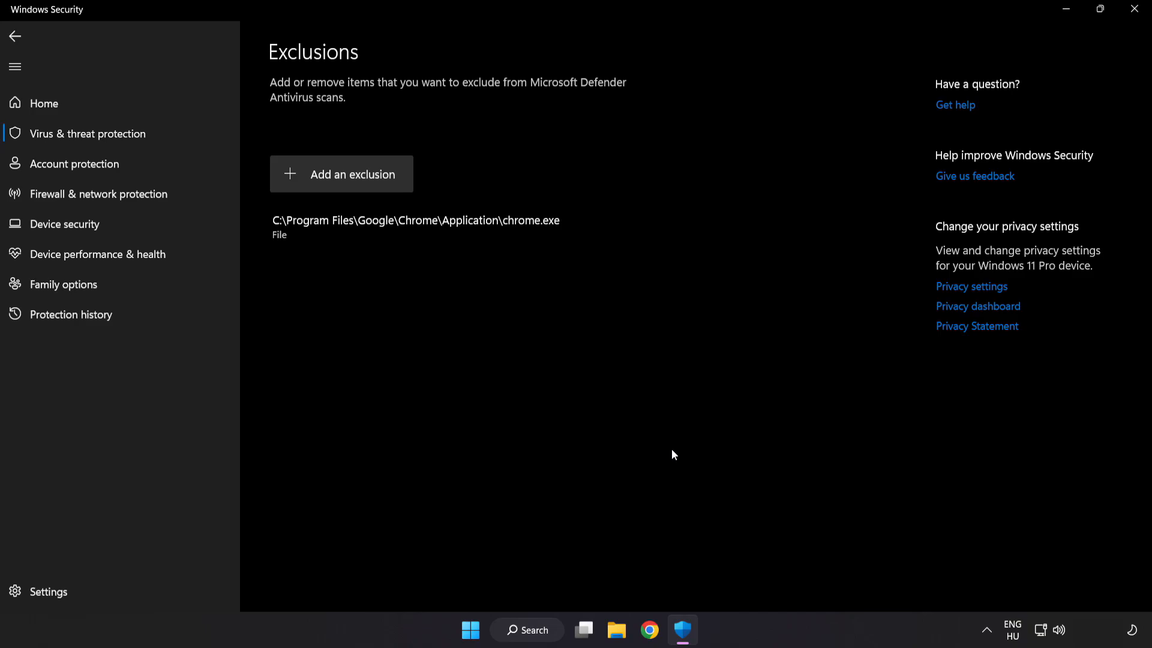
{"action": "mouse_move", "coordinate": [667, 470]}
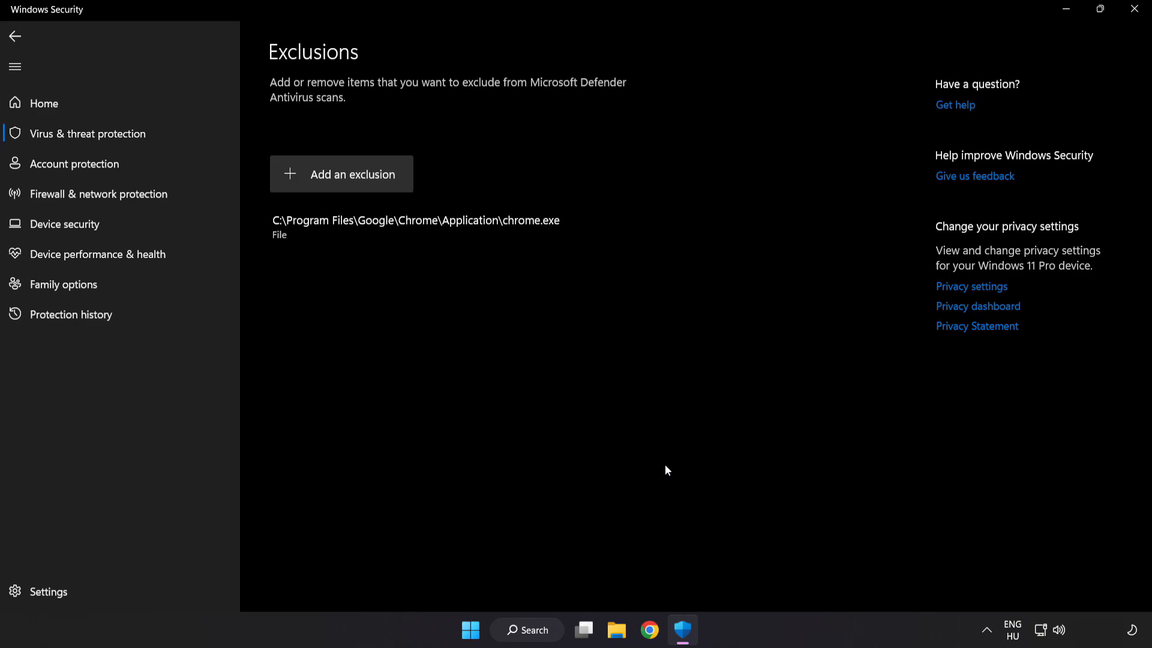
{"action": "mouse_move", "coordinate": [931, 89]}
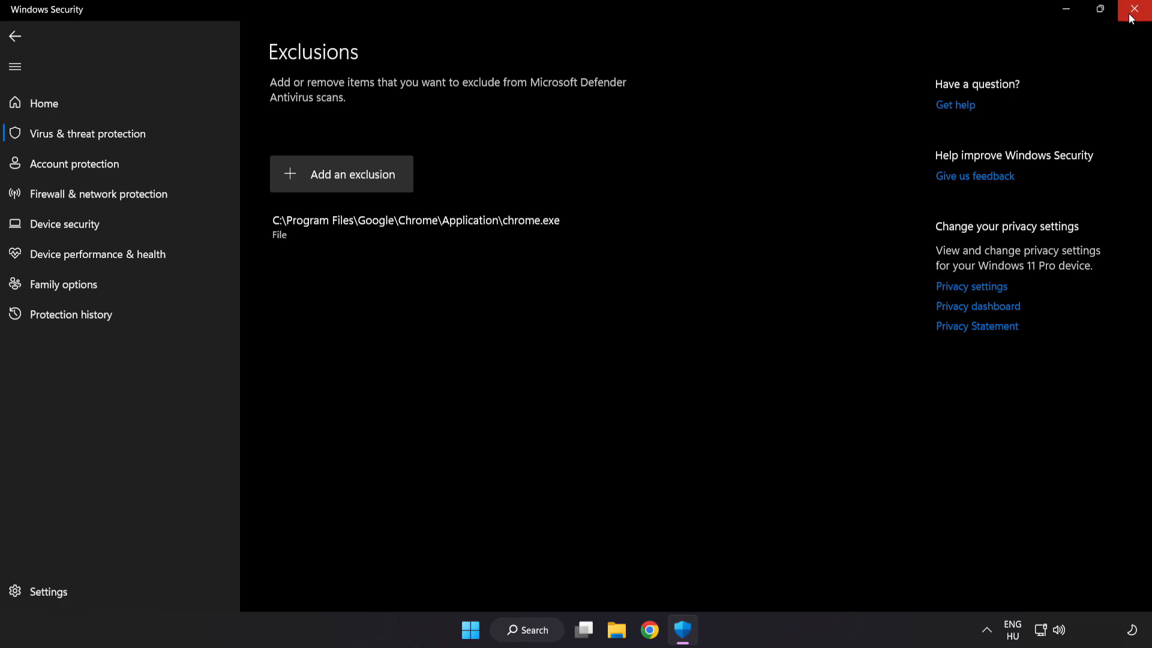
{"action": "left_click", "coordinate": [1138, 8]}
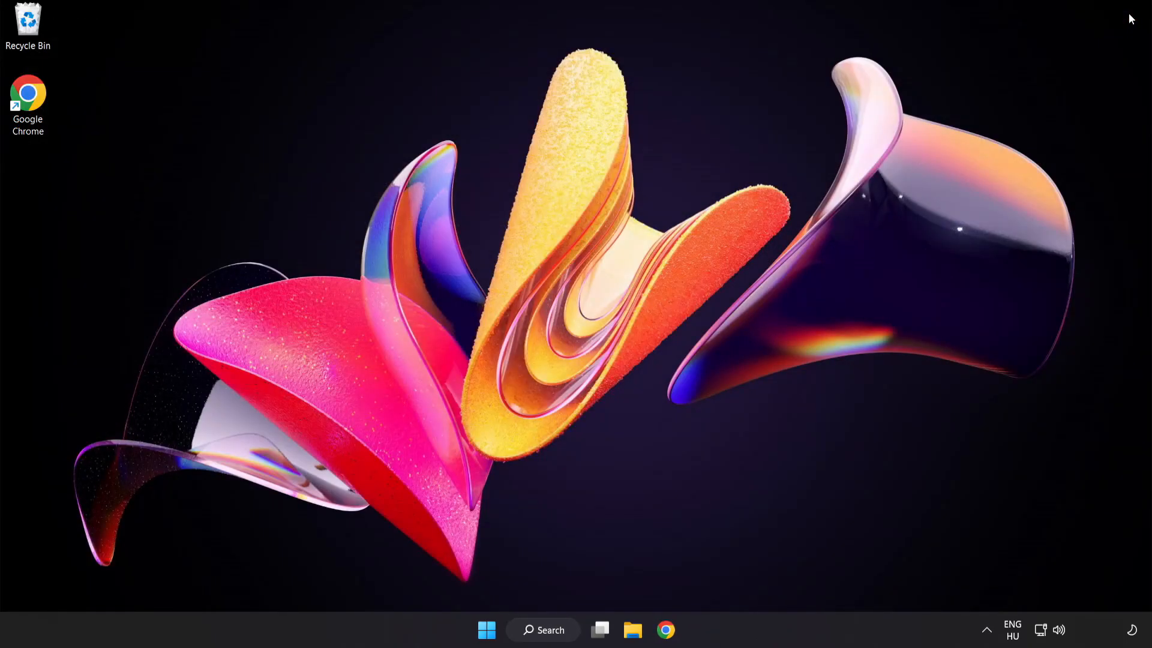
{"action": "mouse_move", "coordinate": [843, 276]}
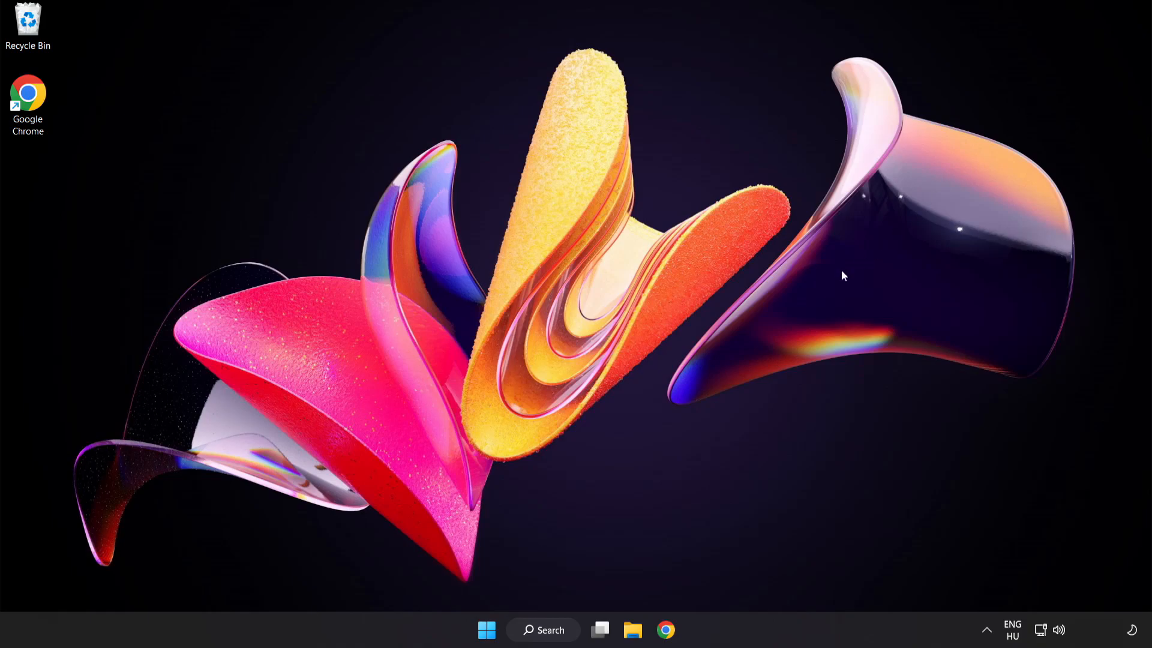
- Show the Start menu's power options (Sleep, Shut down, Restart) to restart the PC
{"action": "left_click", "coordinate": [486, 630]}
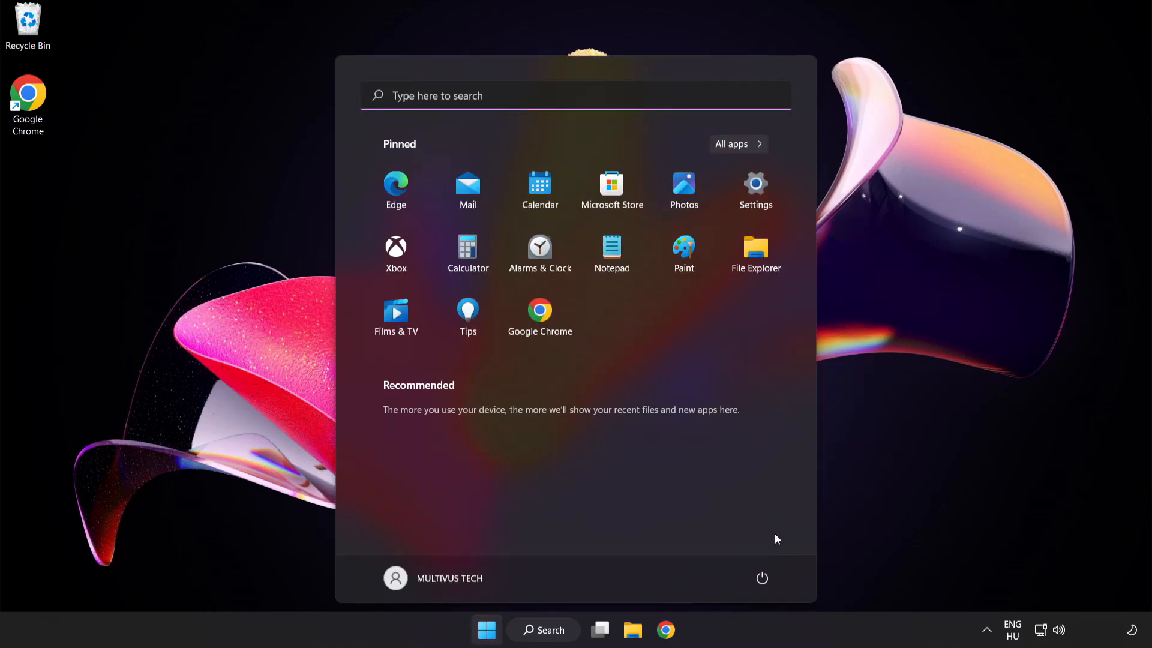
{"action": "left_click", "coordinate": [762, 578]}
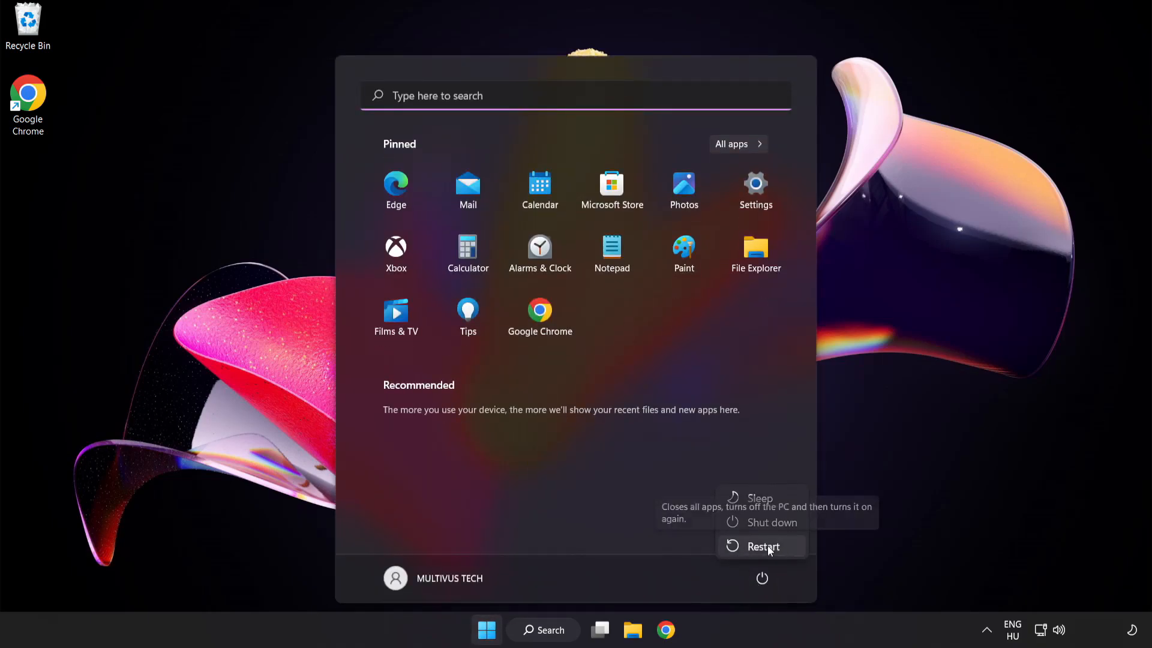